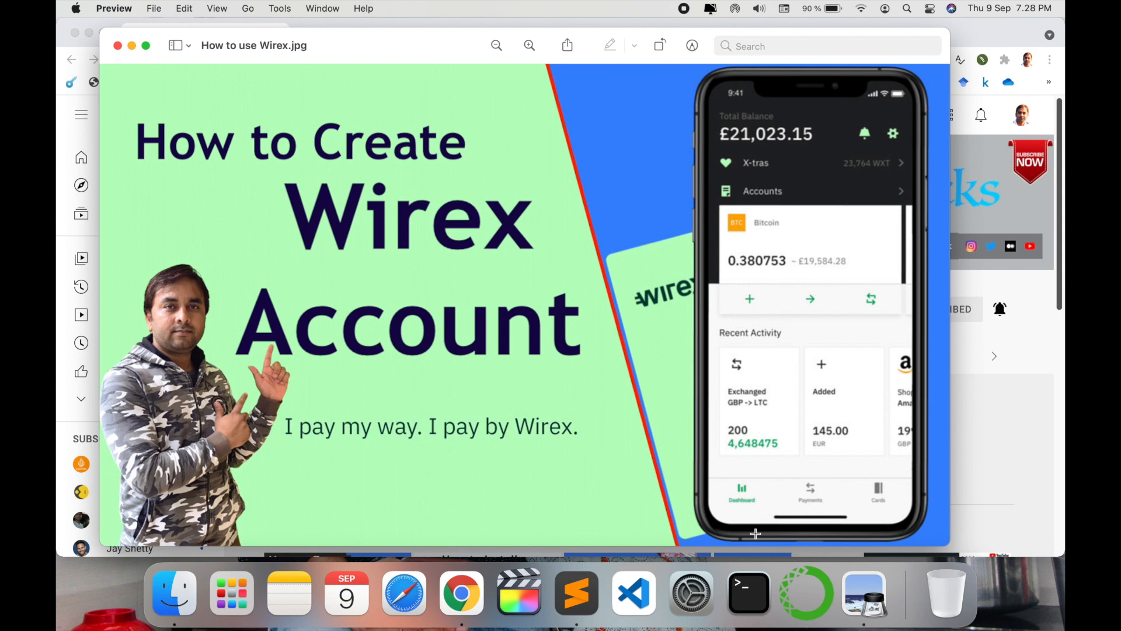
# - Close the 'How to use Wirex.jpg' preview and switch back to Chrome
pyautogui.click(462, 592)
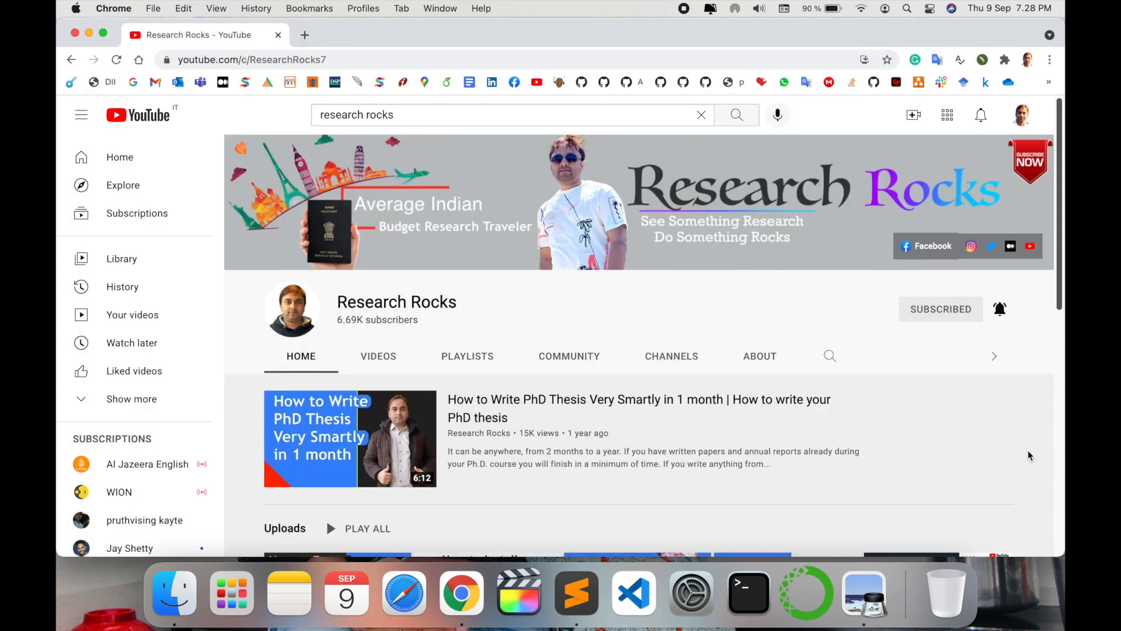
pyautogui.moveTo(411, 293)
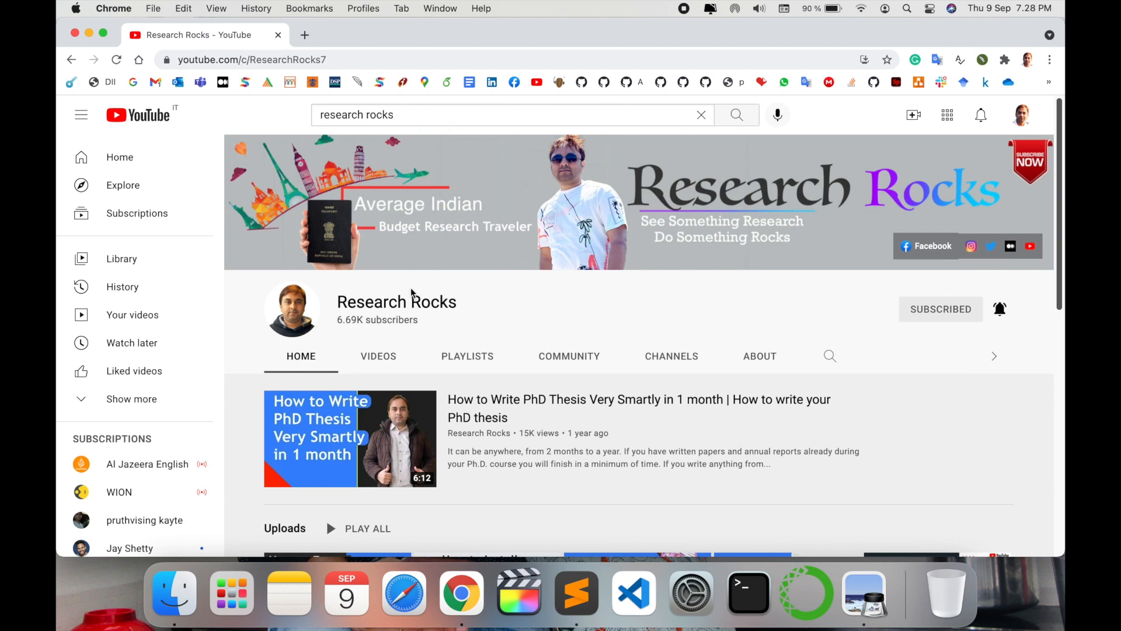
pyautogui.doubleClick(396, 301)
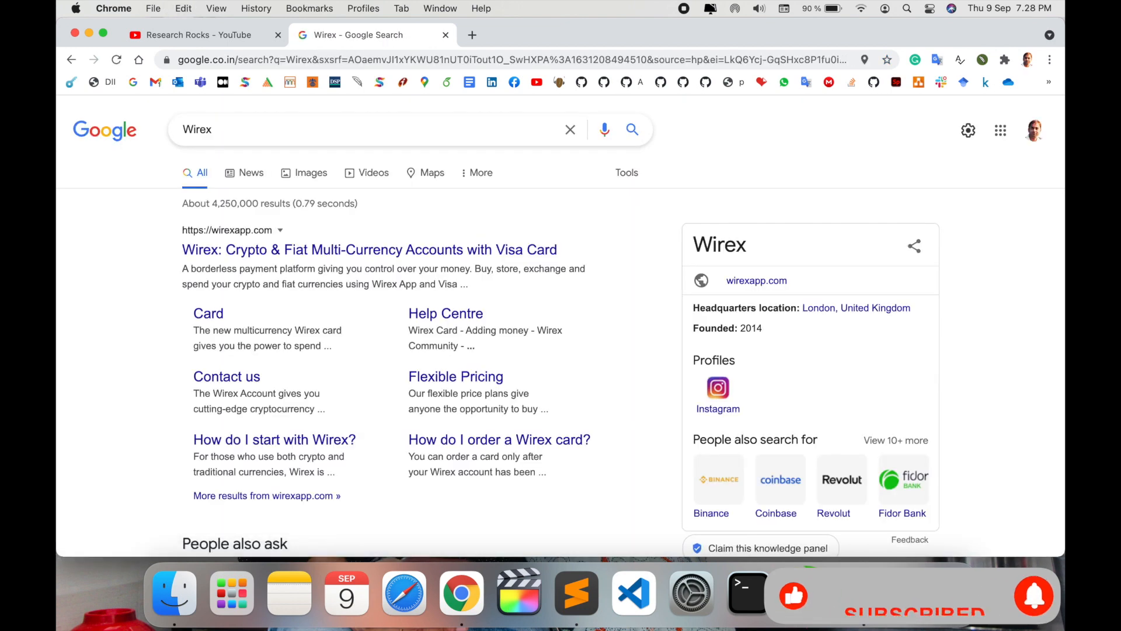
# - Open the 'Wirex: Crypto & Fiat Multi-Currency Accounts with Visa Card' Google result
pyautogui.click(369, 249)
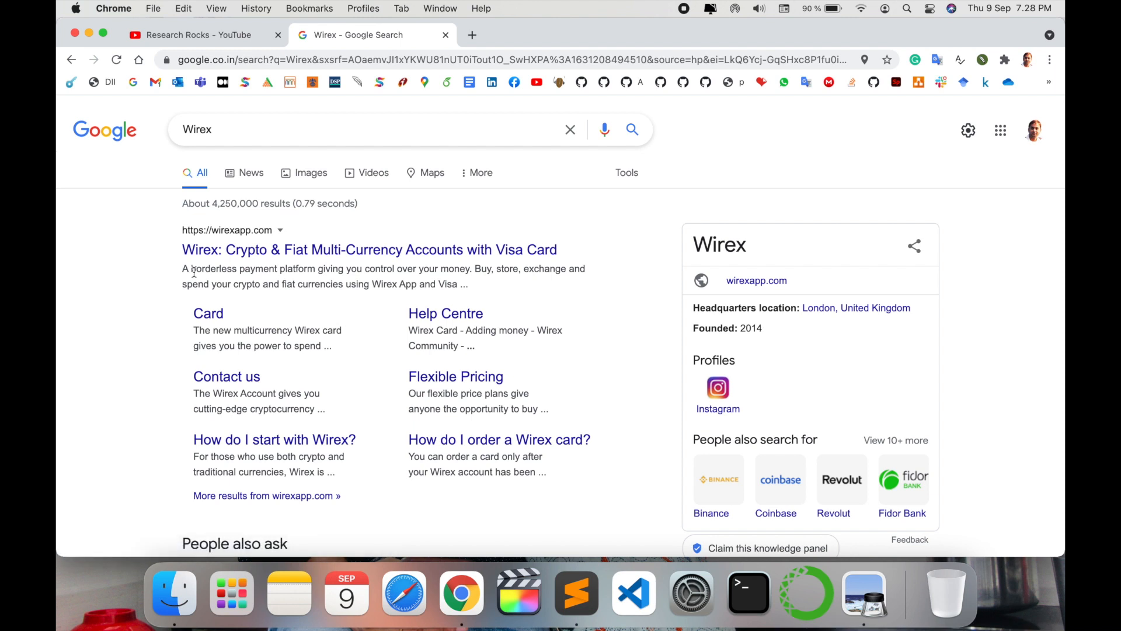
pyautogui.click(369, 250)
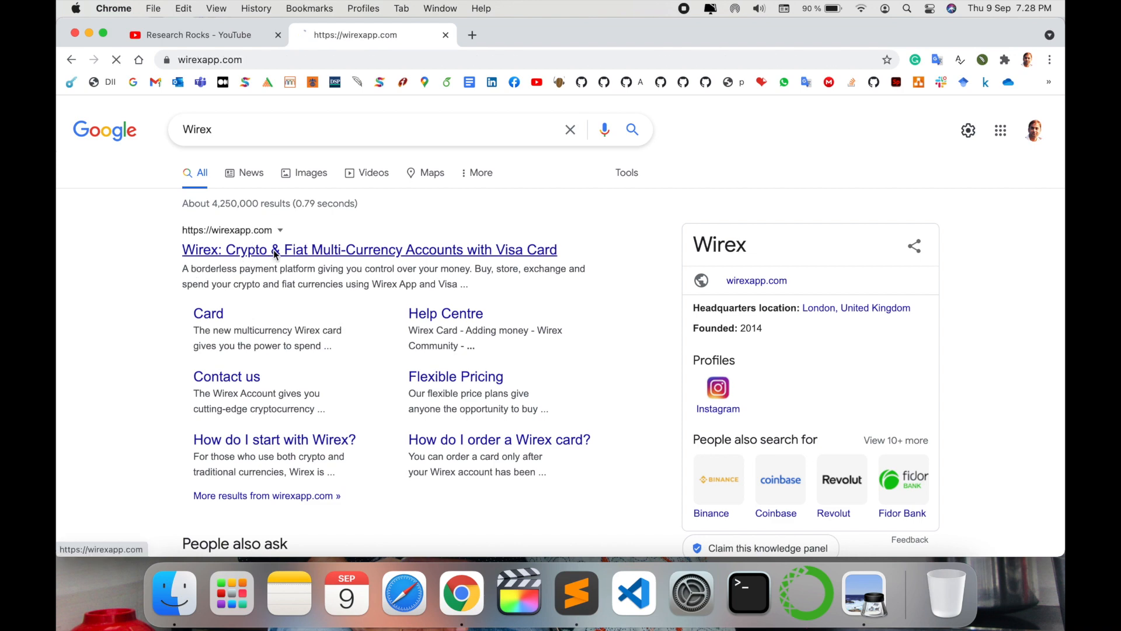
# - Let the wirexapp.com homepage load and scroll the multicurrency card introduction
pyautogui.click(369, 249)
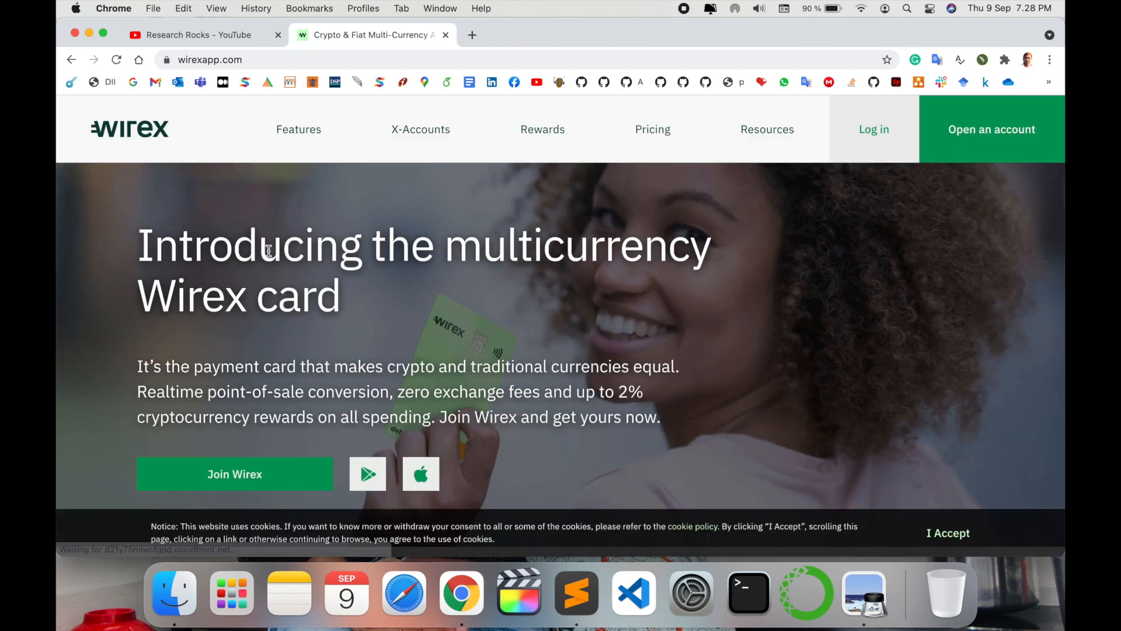
pyautogui.scroll(-3)
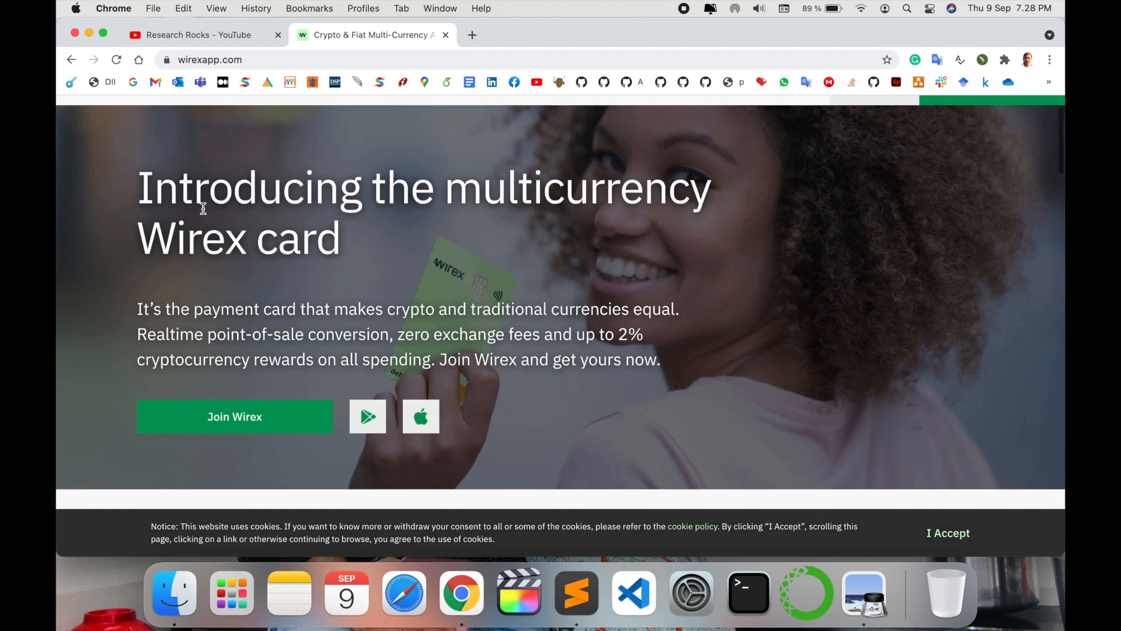
pyautogui.moveTo(263, 402)
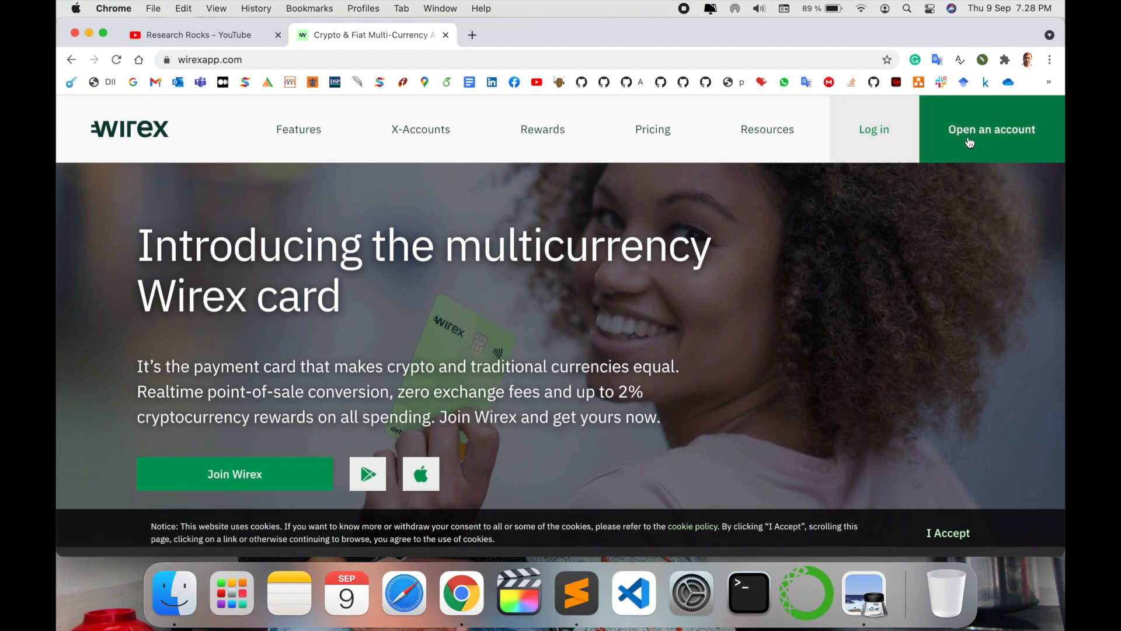
# - Register a Wirex account with Denmark as residence, accepting the Terms & Conditions
pyautogui.click(992, 130)
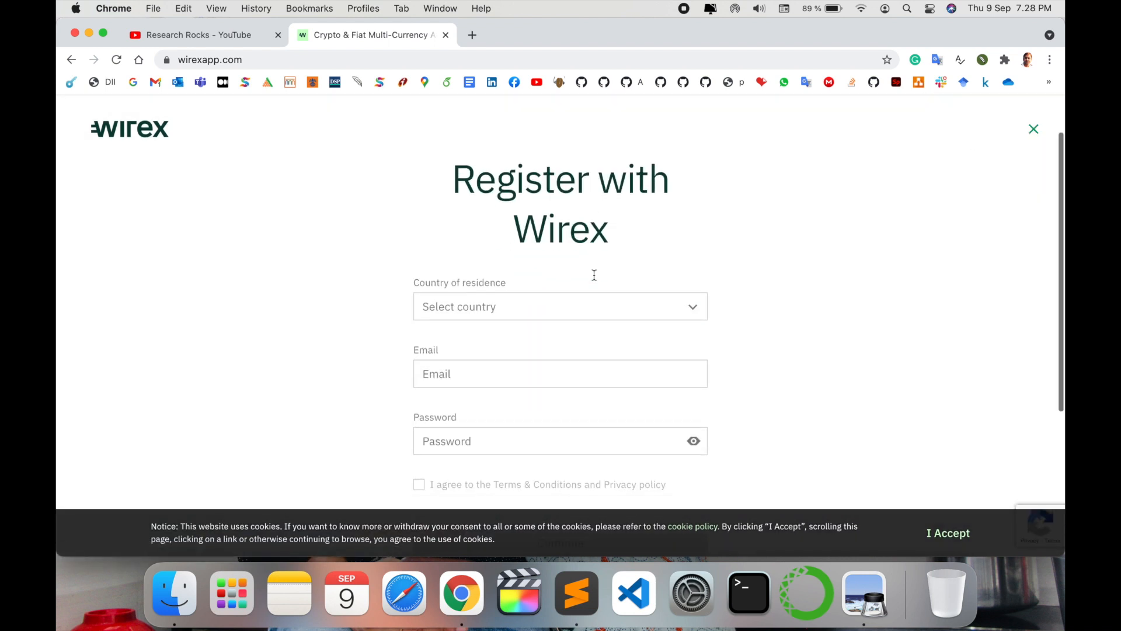
pyautogui.click(560, 306)
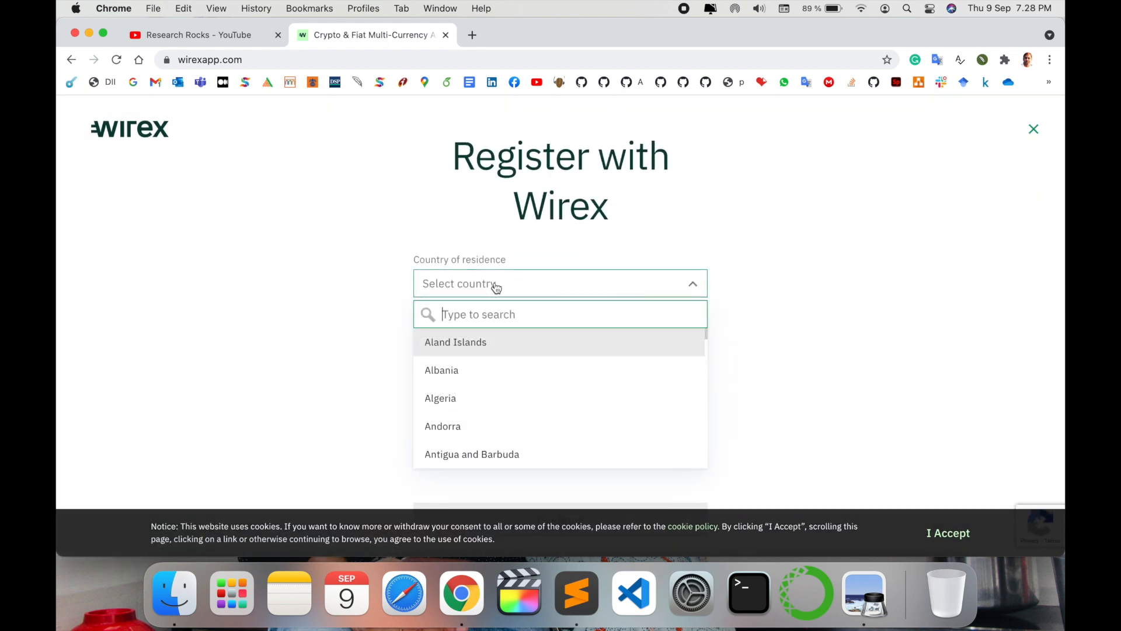
pyautogui.write('den')
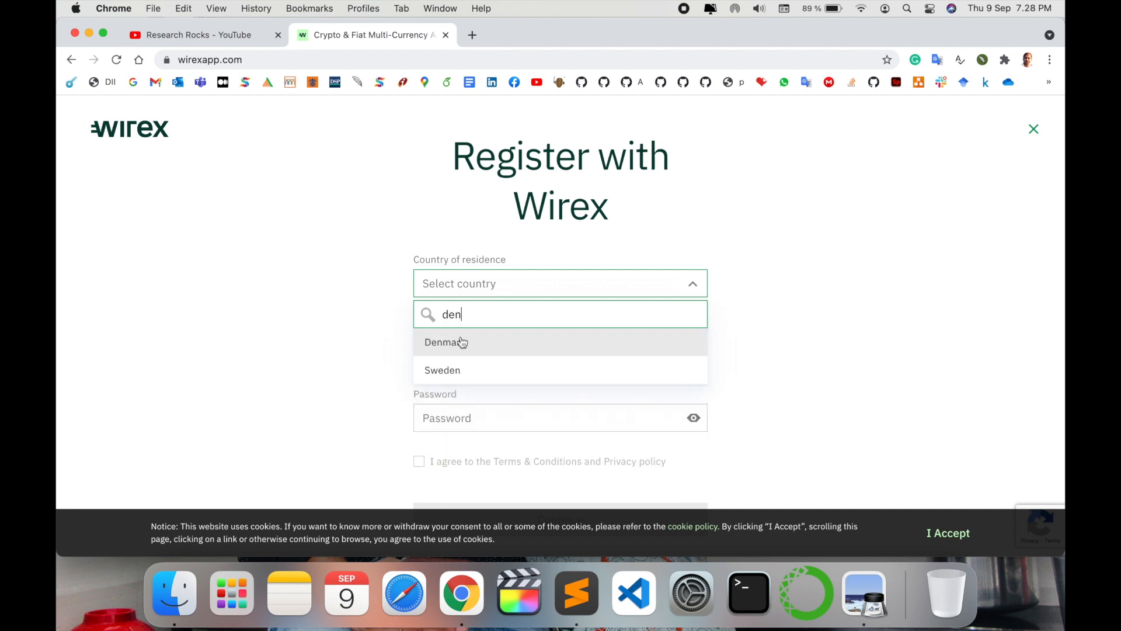
pyautogui.click(446, 341)
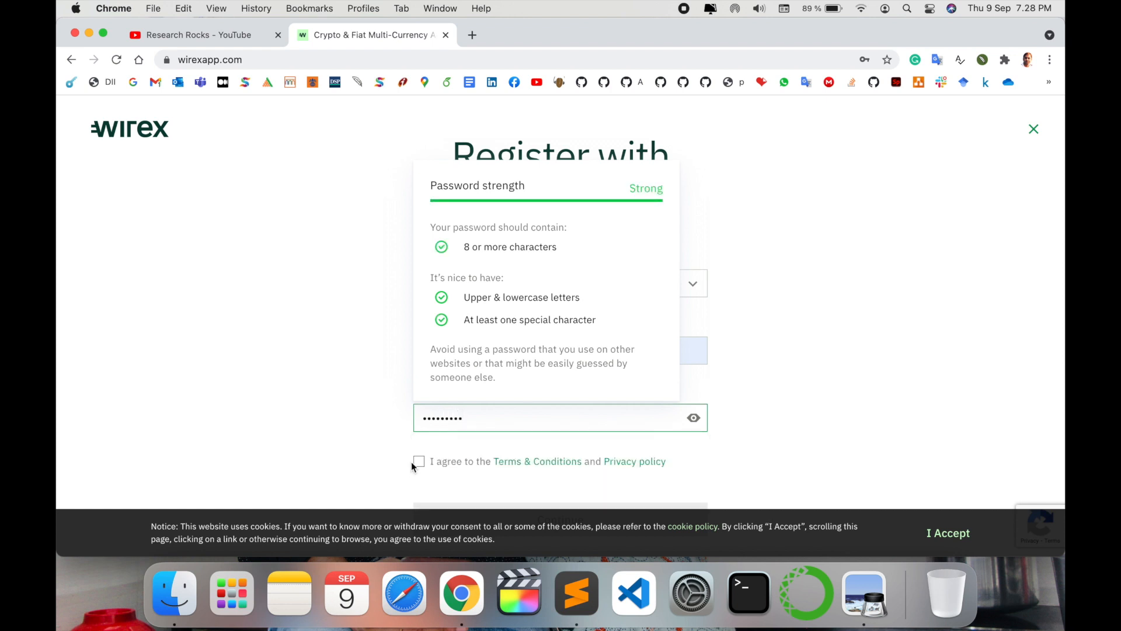
pyautogui.click(419, 461)
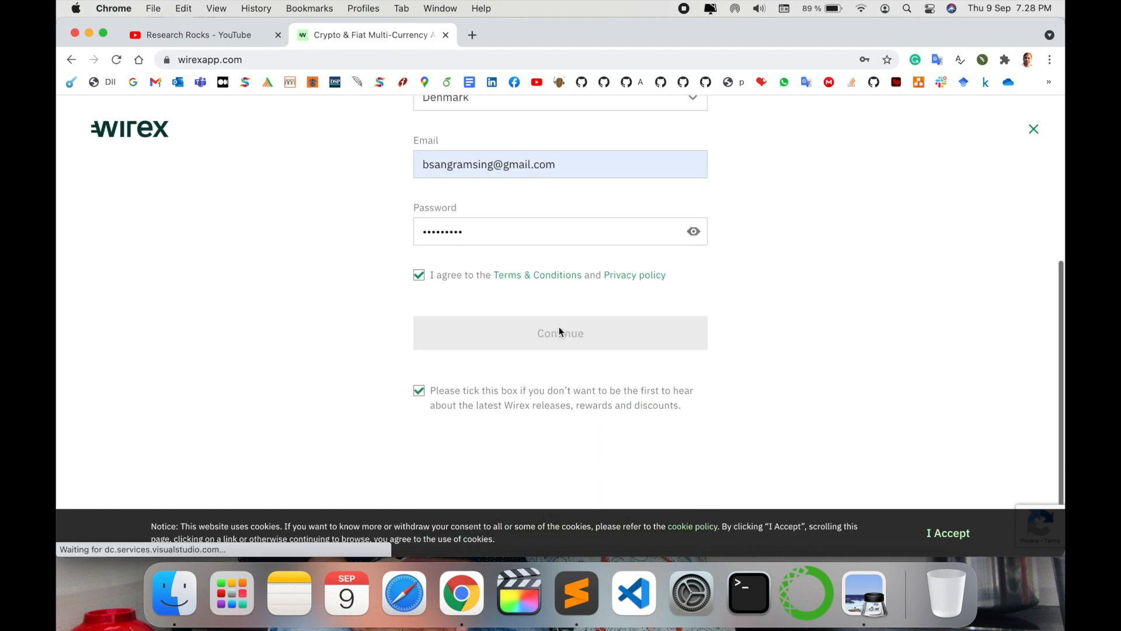
pyautogui.click(560, 333)
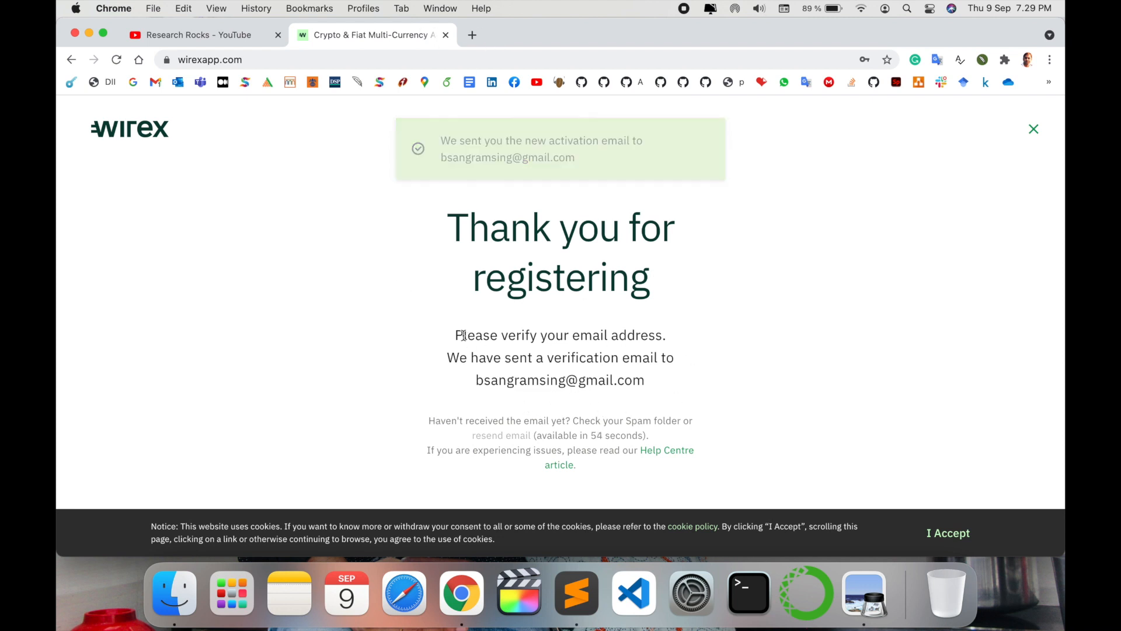
# - Confirm the email address from the Wirex 'Confirm email' message in Gmail
pyautogui.moveTo(455, 335); pyautogui.dragTo(644, 380)
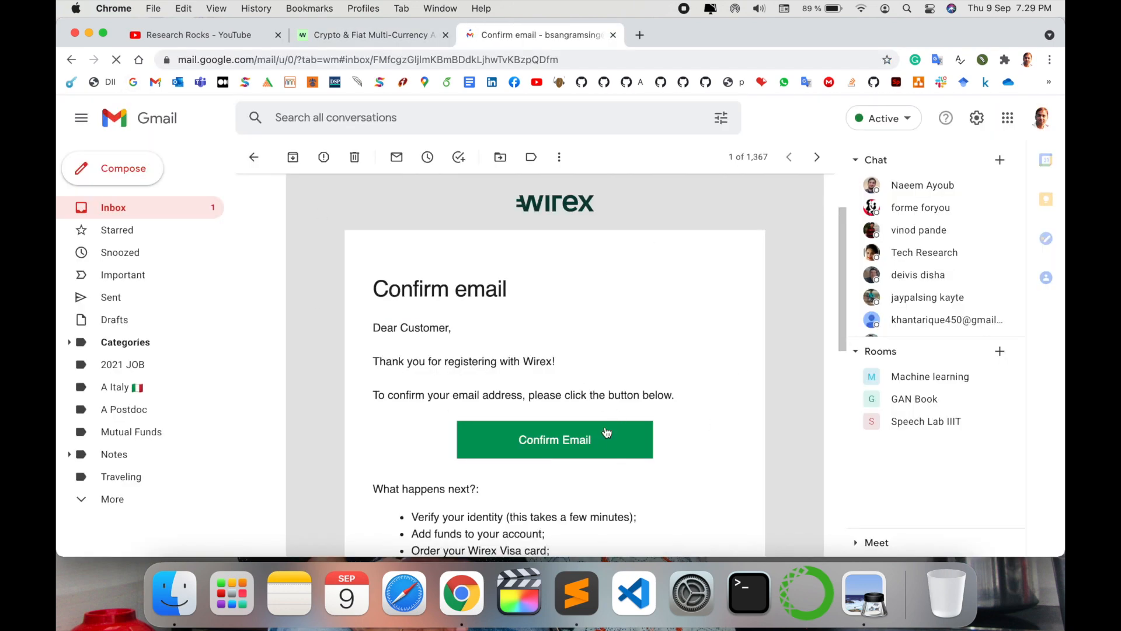
pyautogui.click(554, 439)
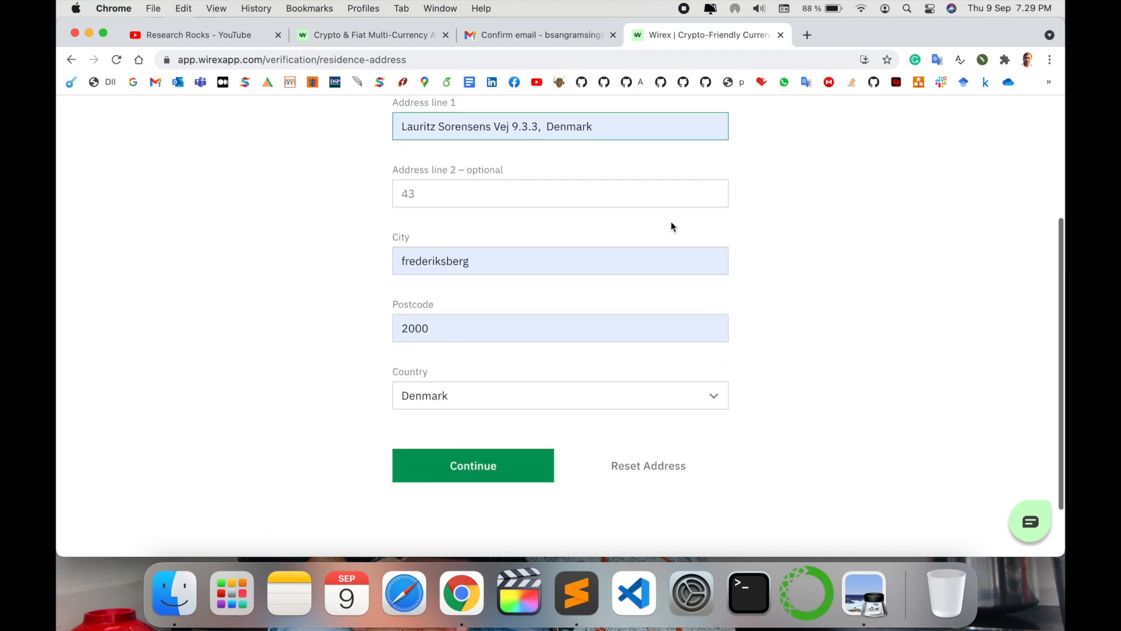
# - Submit the Frederiksberg 2000, Denmark address and confirm it is correct
pyautogui.click(472, 465)
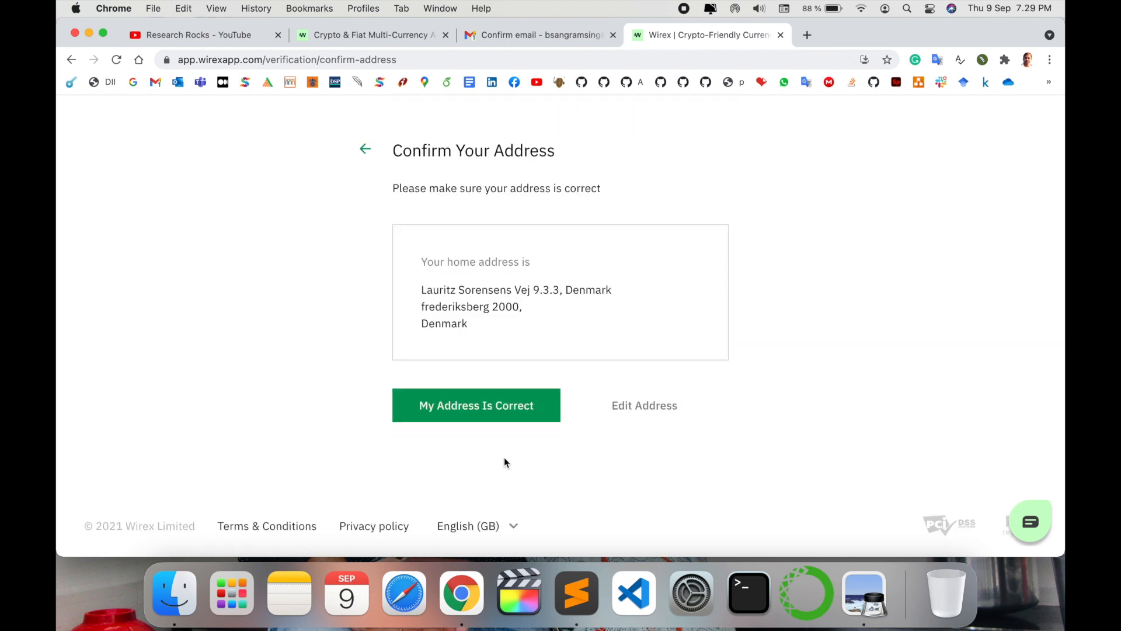
pyautogui.click(475, 404)
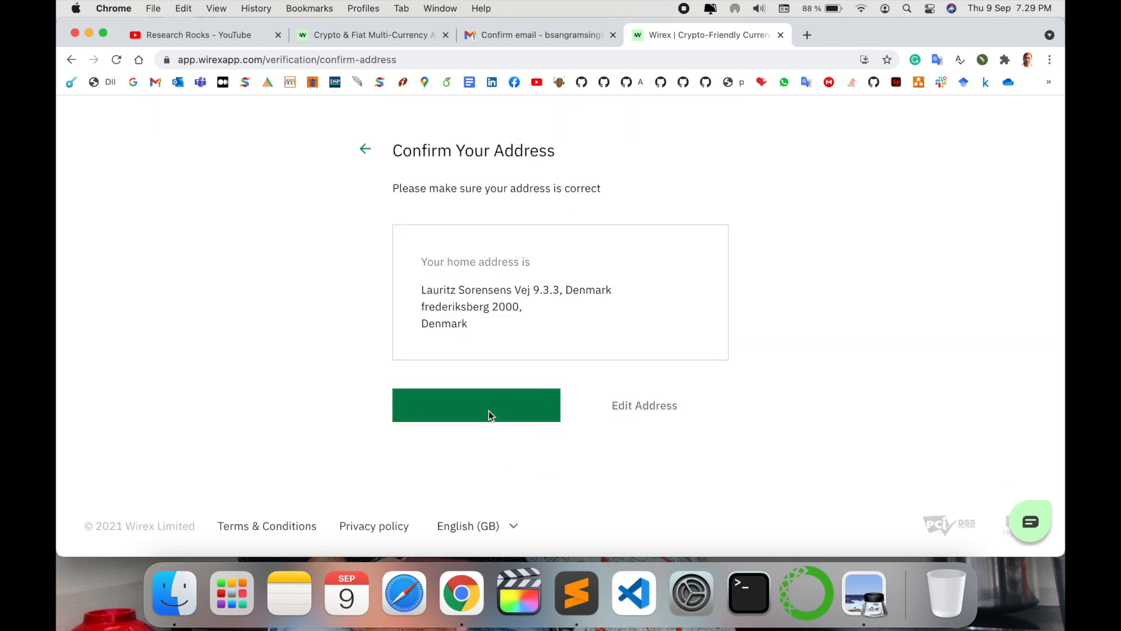
pyautogui.click(477, 405)
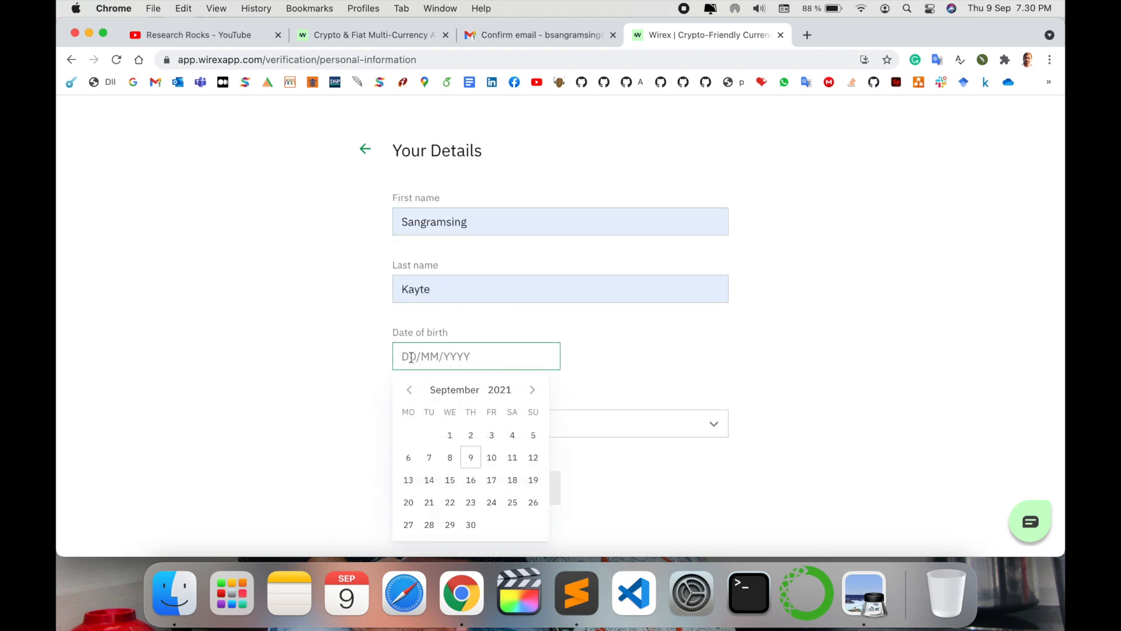
# - Enter birth date 15/07/1987 and choose India as nationality
pyautogui.click(499, 389)
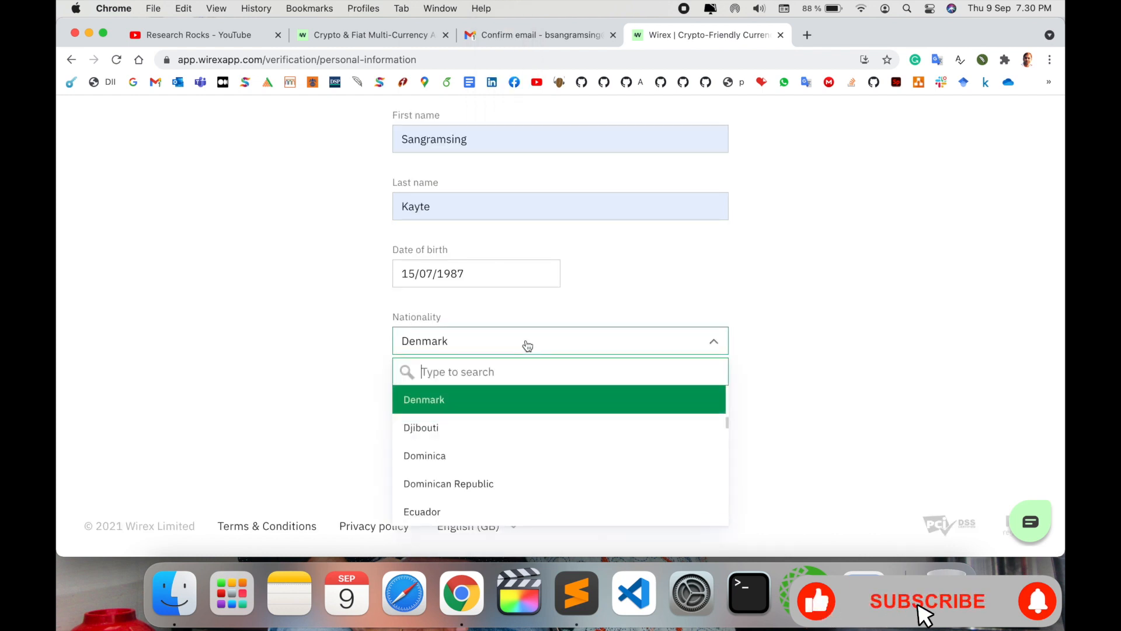
pyautogui.write('ind')
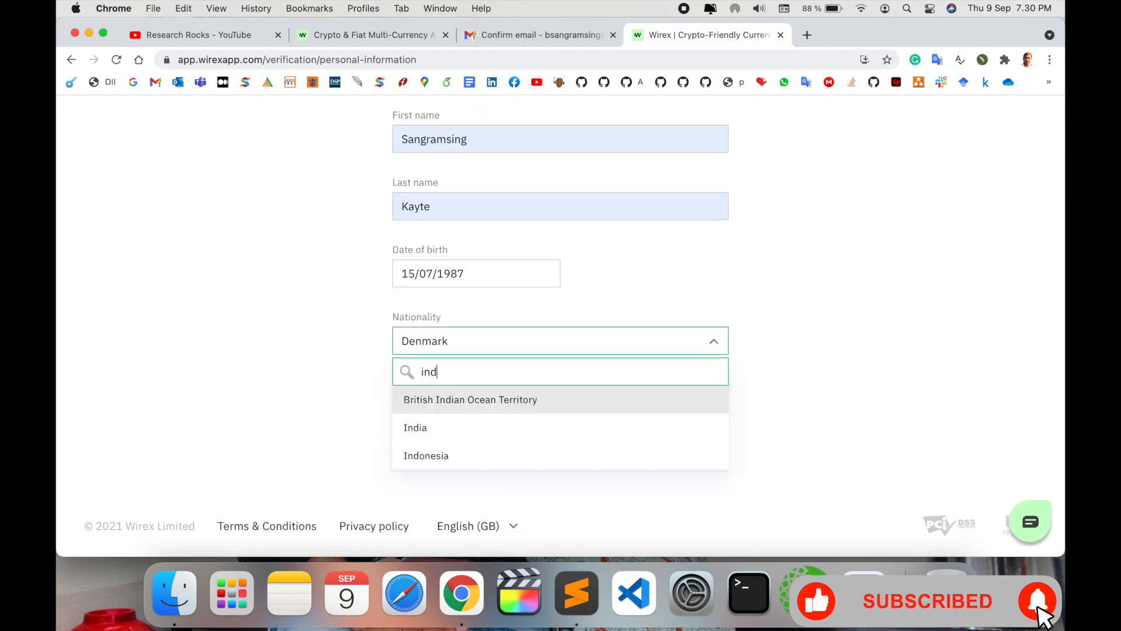
pyautogui.click(415, 427)
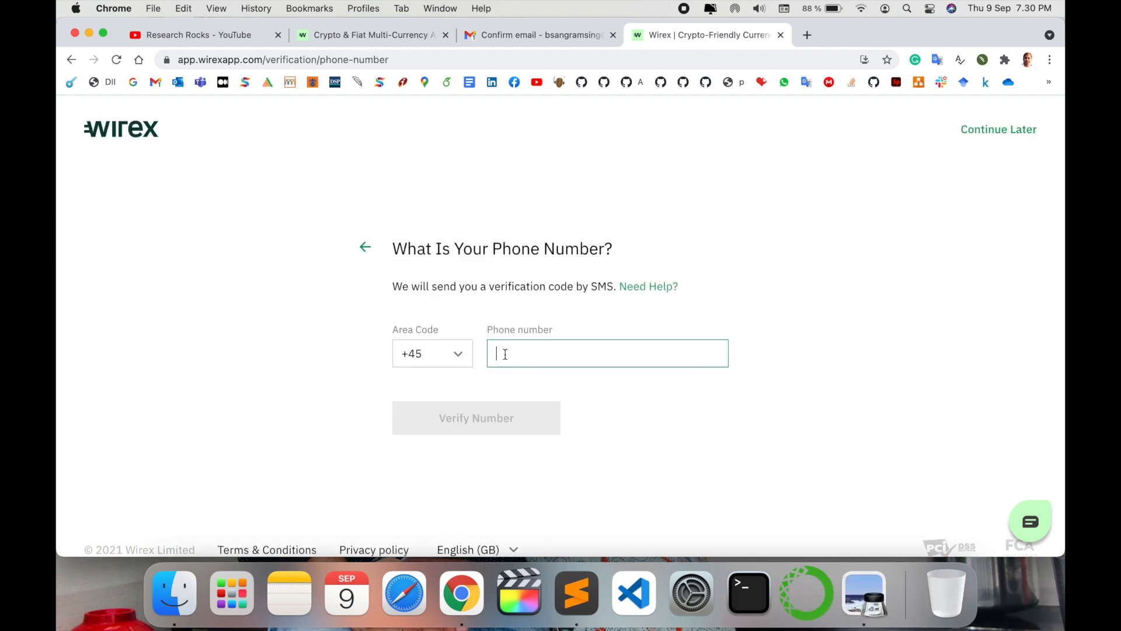
# - Verify a +91 phone number by SMS and confirm Denmark as tax residence
pyautogui.click(432, 353)
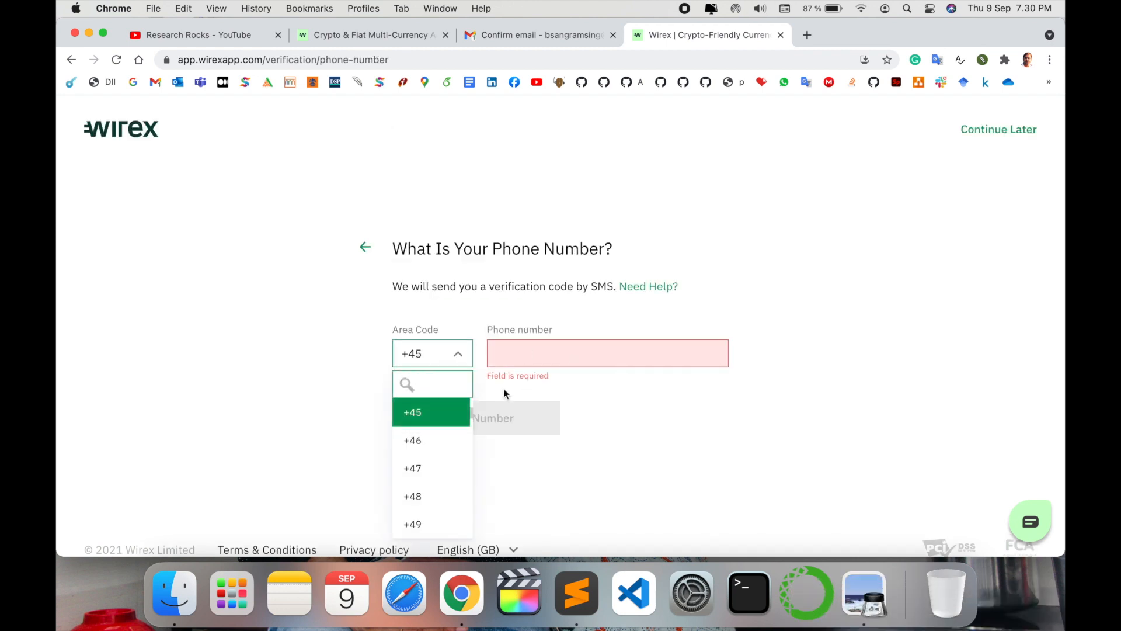
pyautogui.scroll(-3)
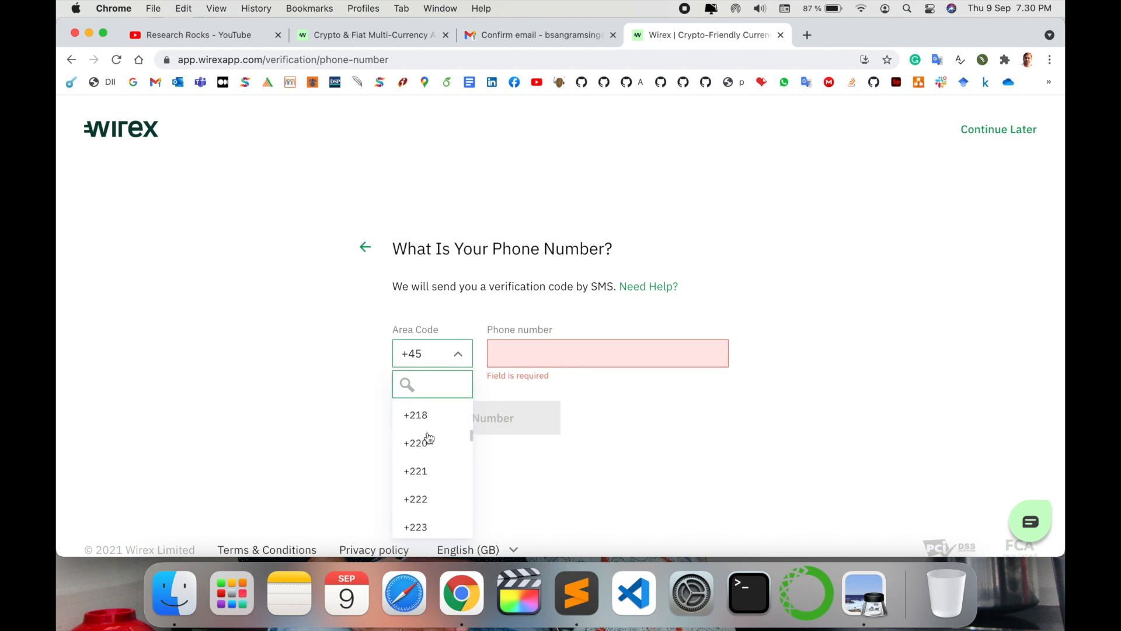
pyautogui.scroll(-3)
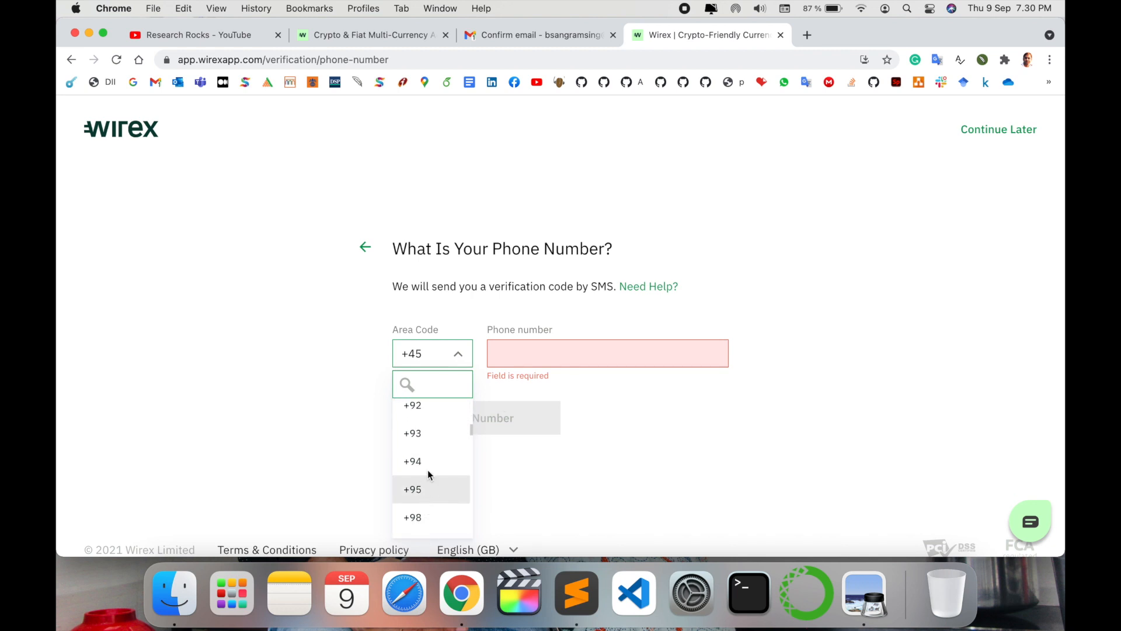
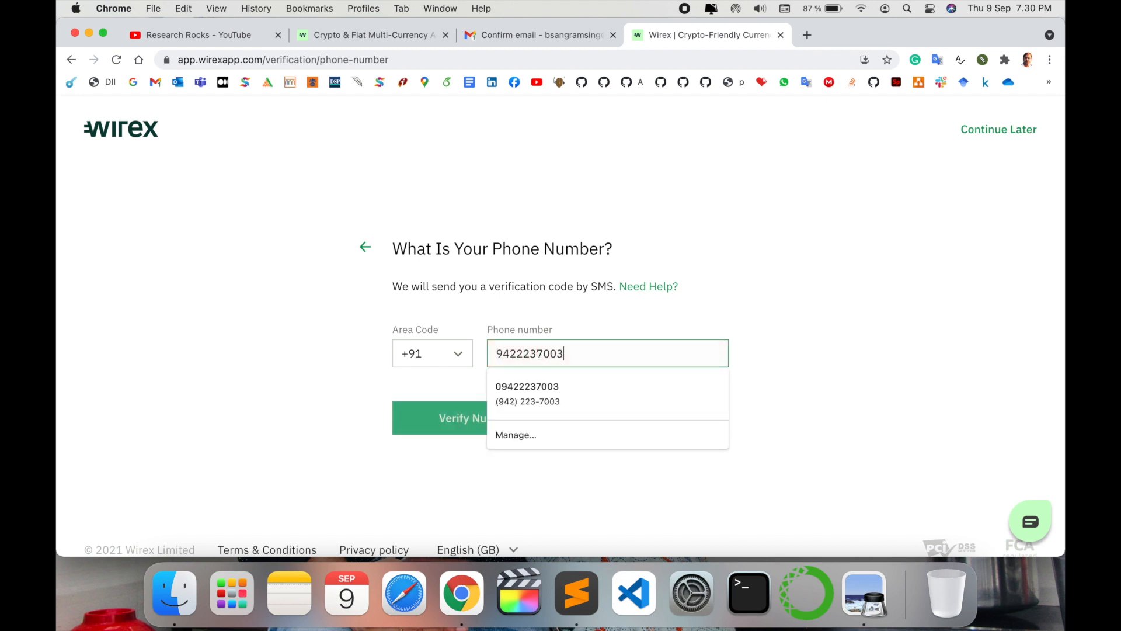
pyautogui.click(462, 418)
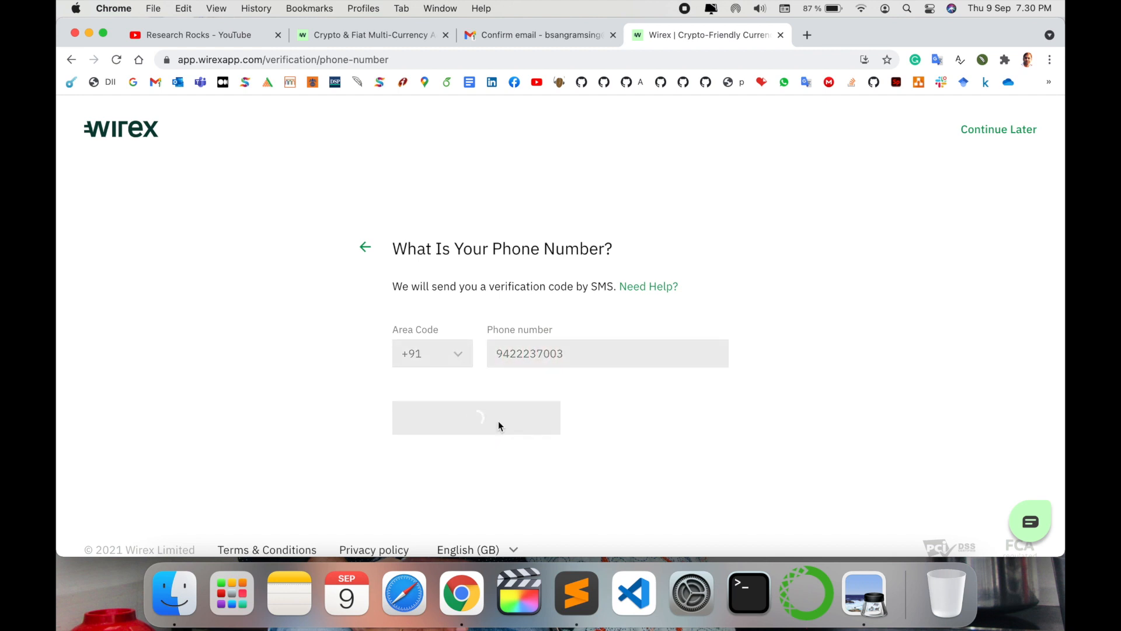
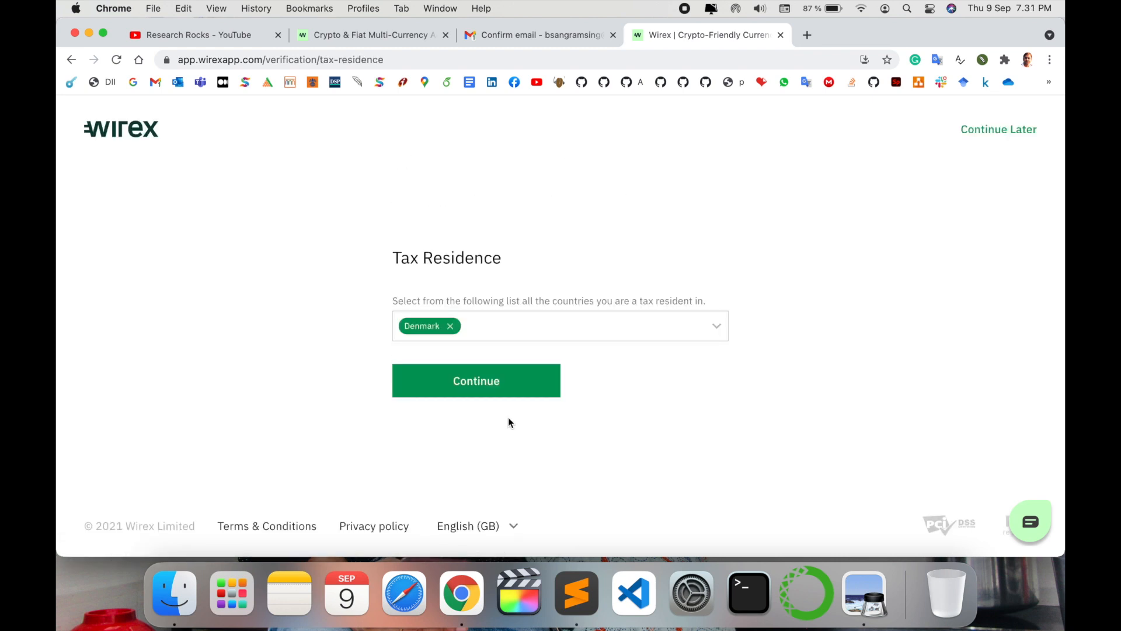
pyautogui.click(476, 379)
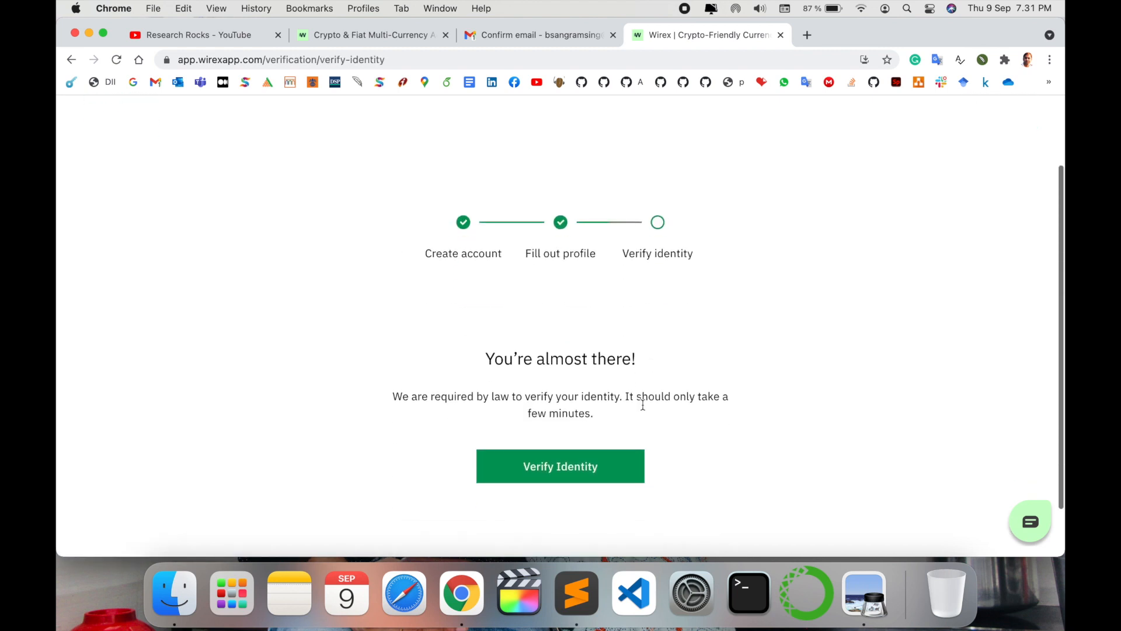
# - Begin identity verification and scroll through the Scan QR Code page
pyautogui.click(561, 466)
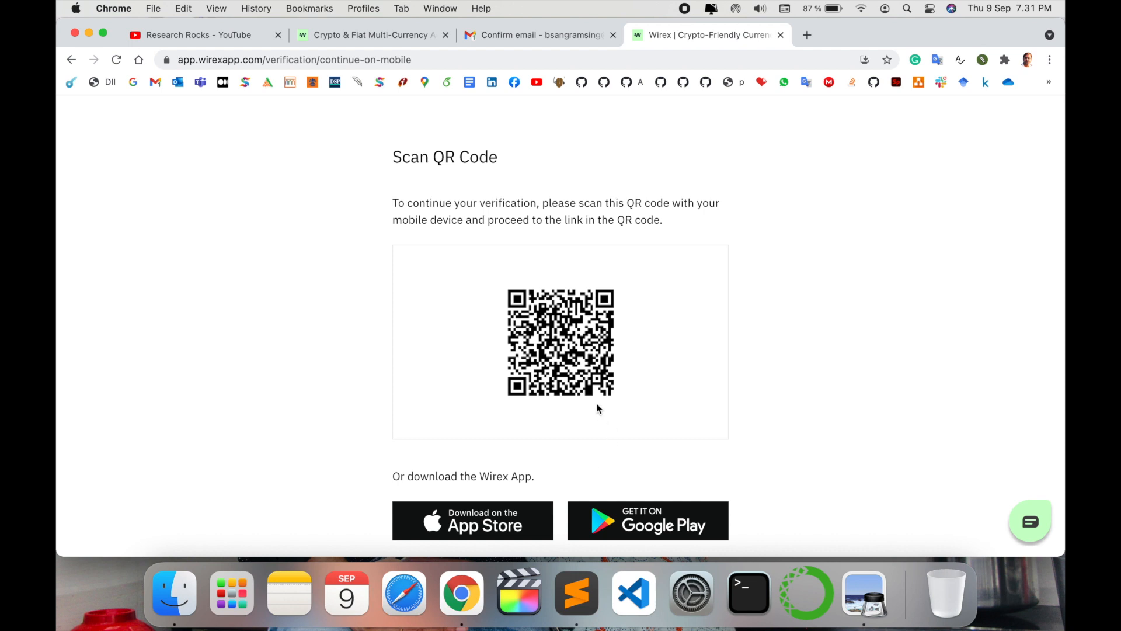
pyautogui.scroll(-3)
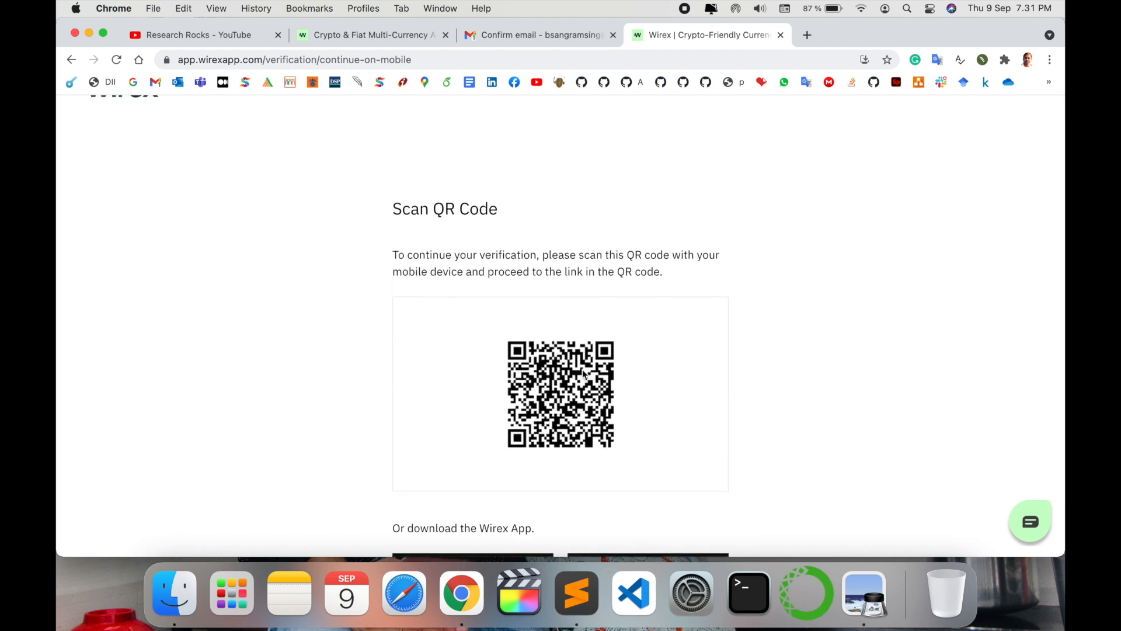
pyautogui.scroll(-3)
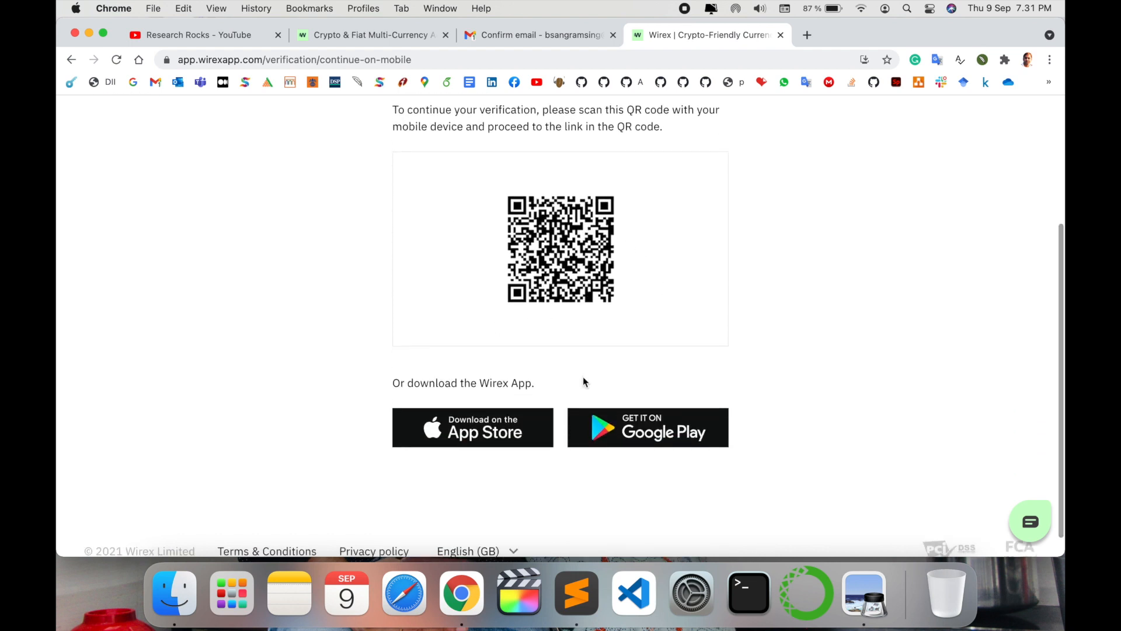
pyautogui.scroll(3)
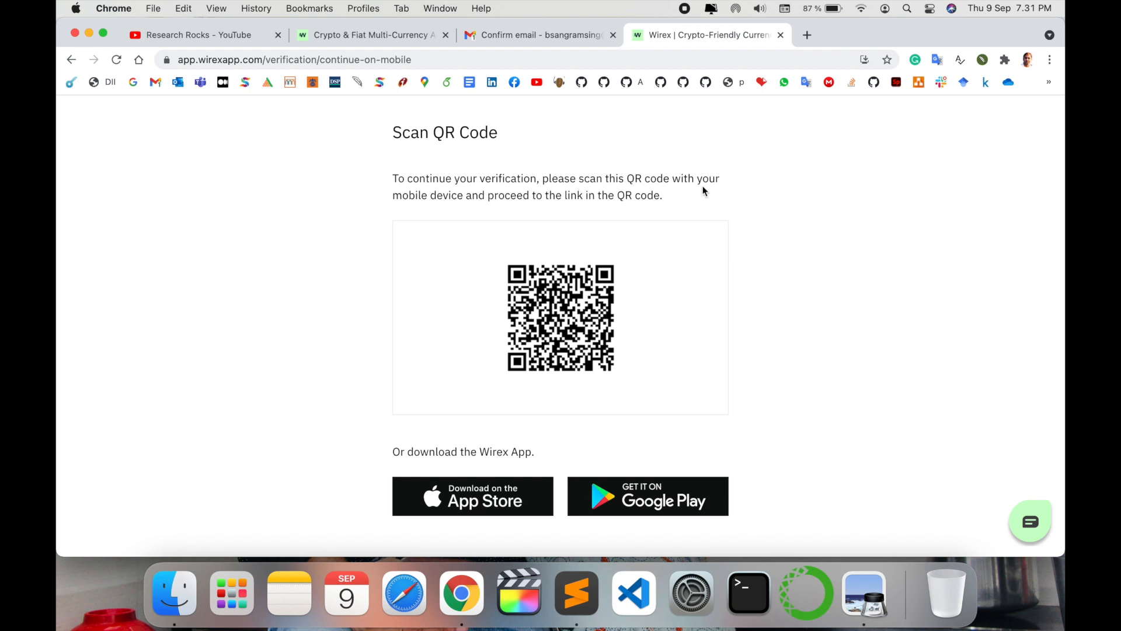
pyautogui.moveTo(576, 214)
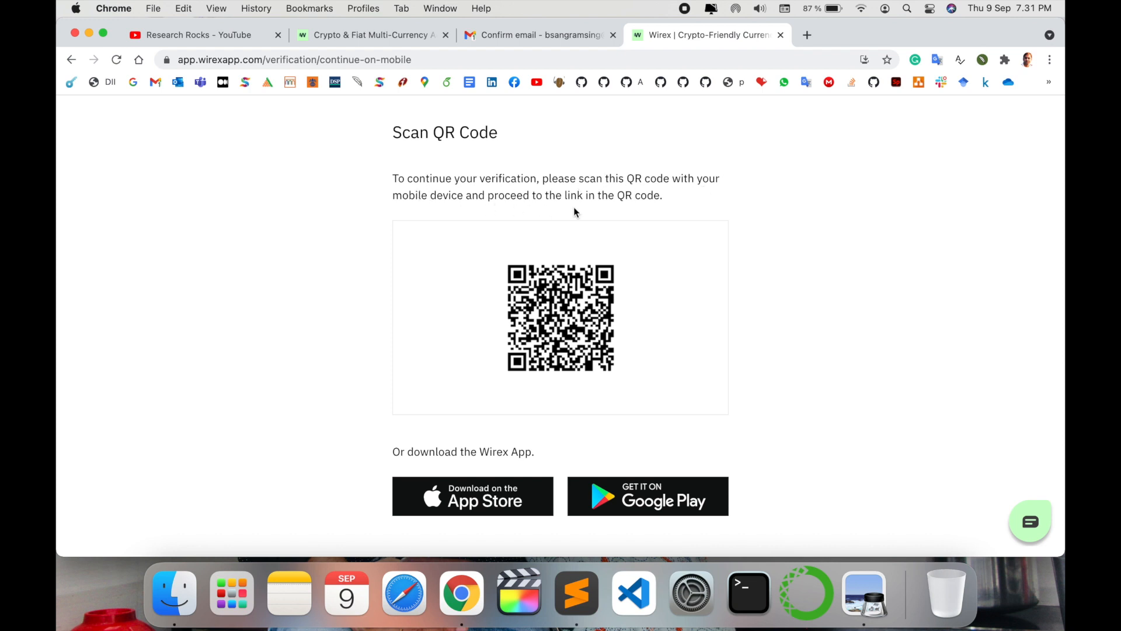
pyautogui.scroll(-3)
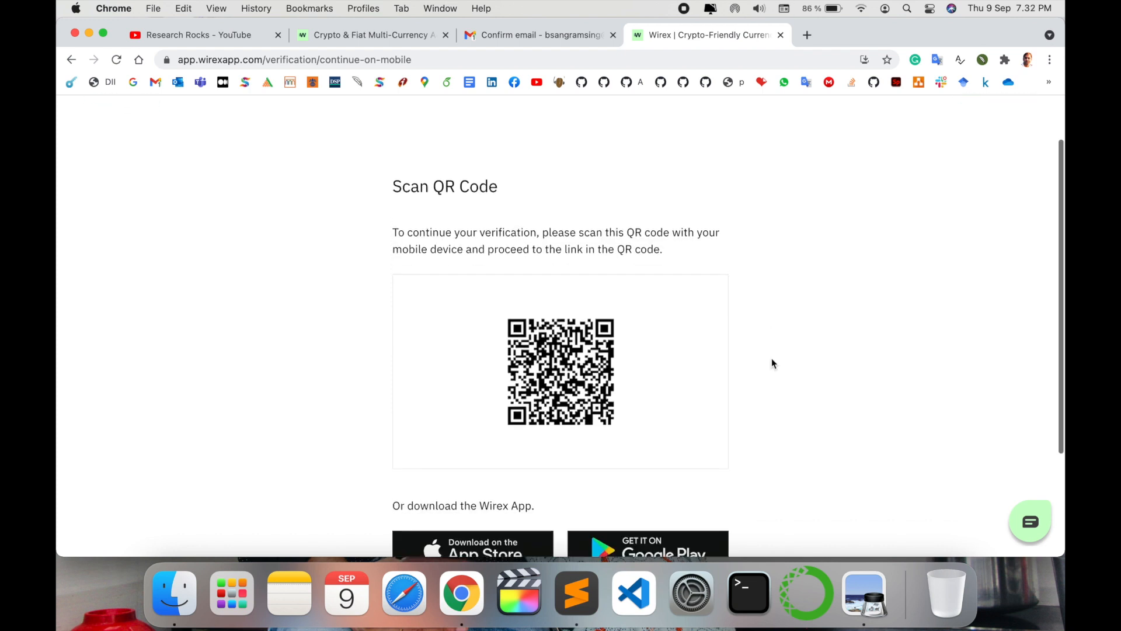
pyautogui.scroll(-3)
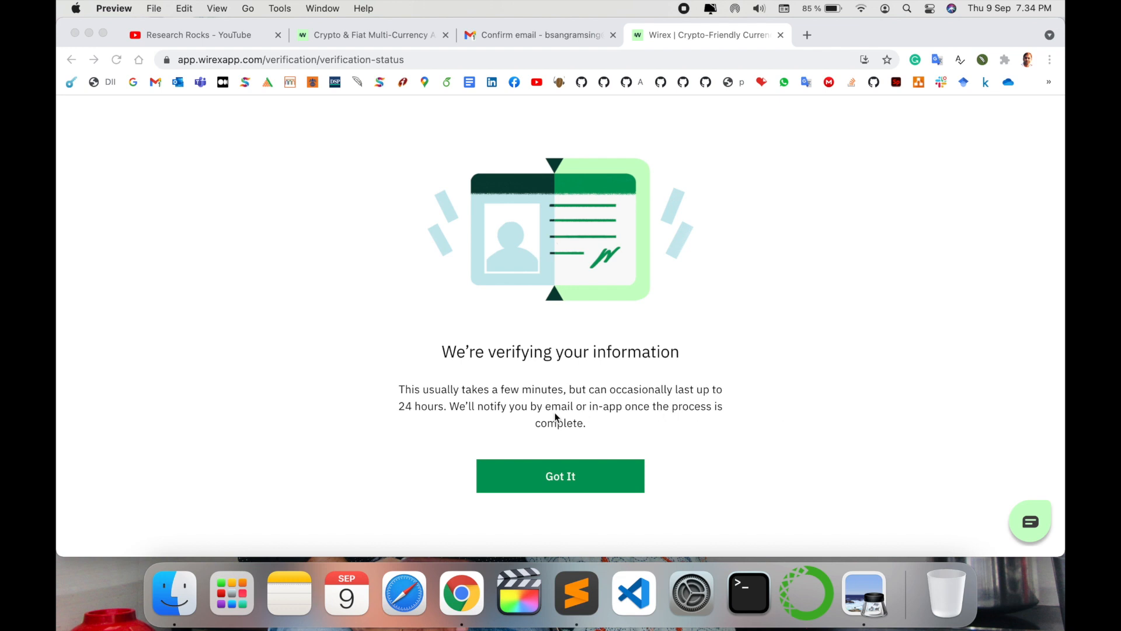
pyautogui.moveTo(646, 377)
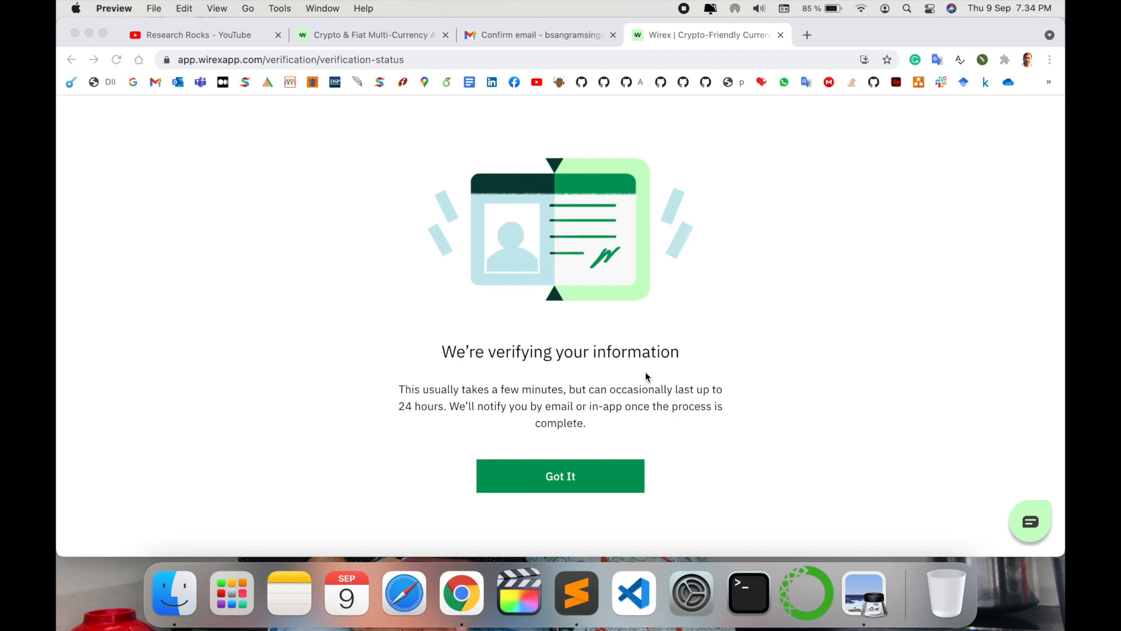
# - Dismiss the verification notice and check the Verifying status once
pyautogui.click(560, 475)
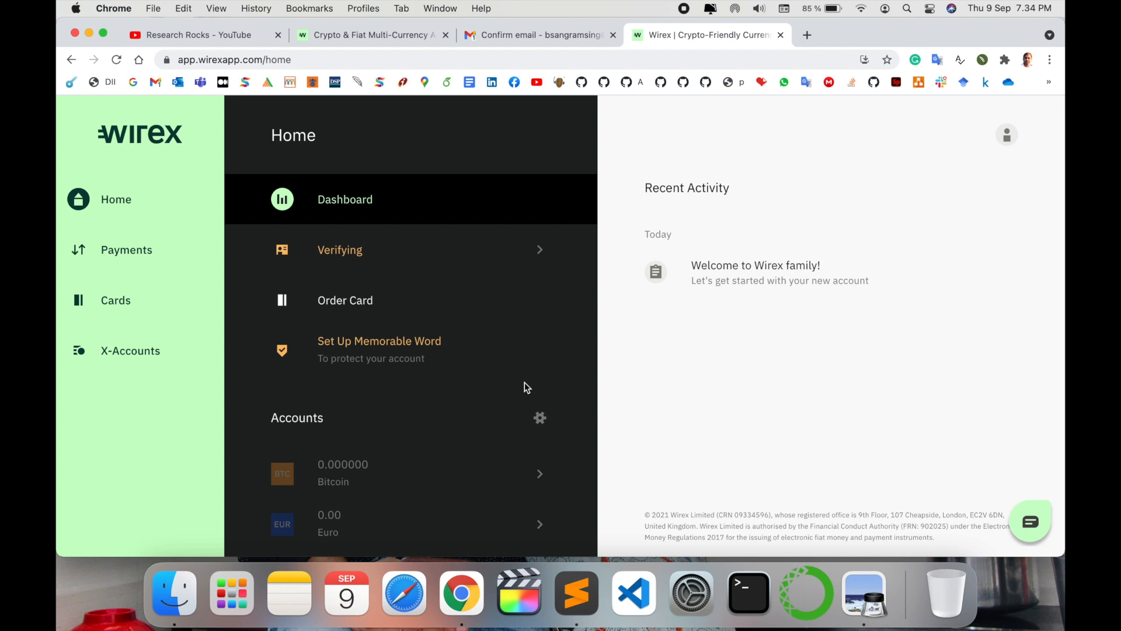
pyautogui.moveTo(527, 375)
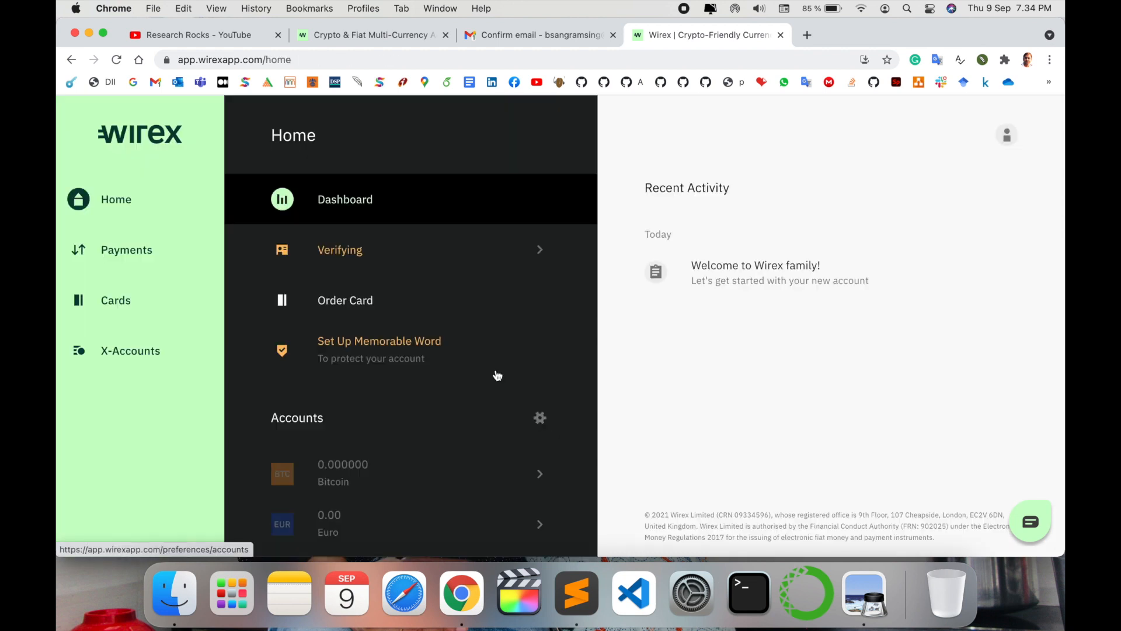
pyautogui.click(340, 250)
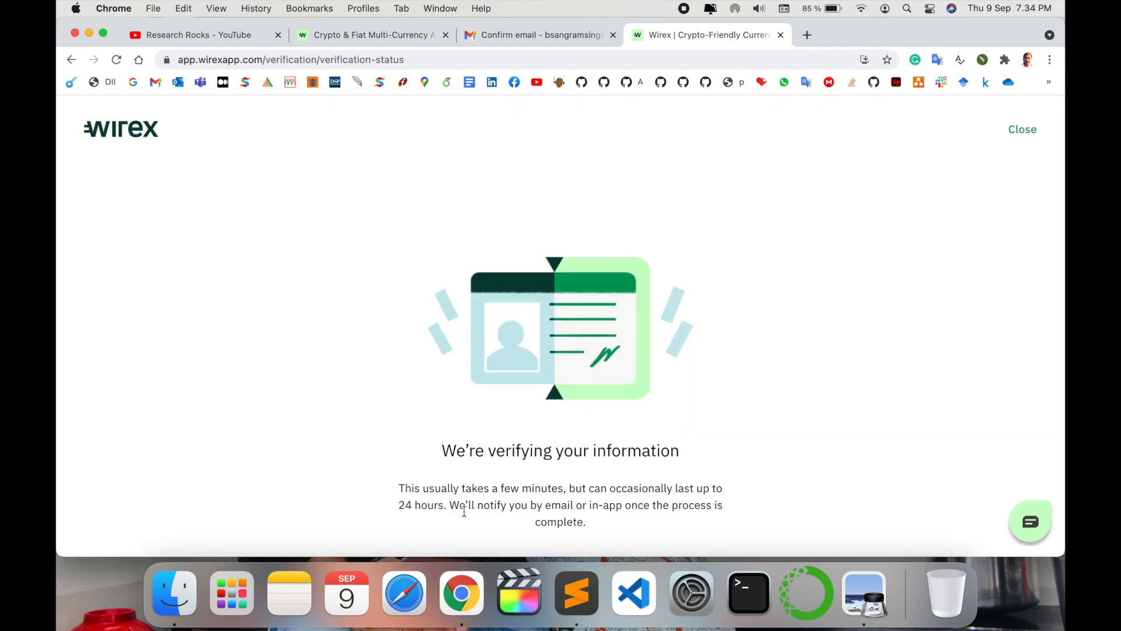
pyautogui.scroll(-3)
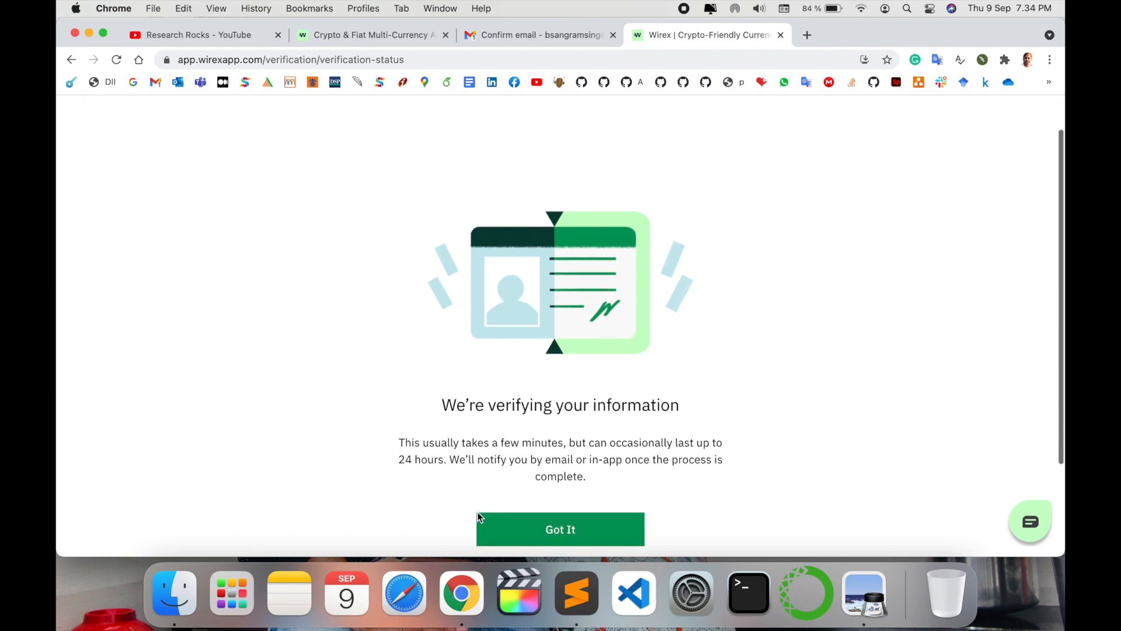
pyautogui.click(560, 529)
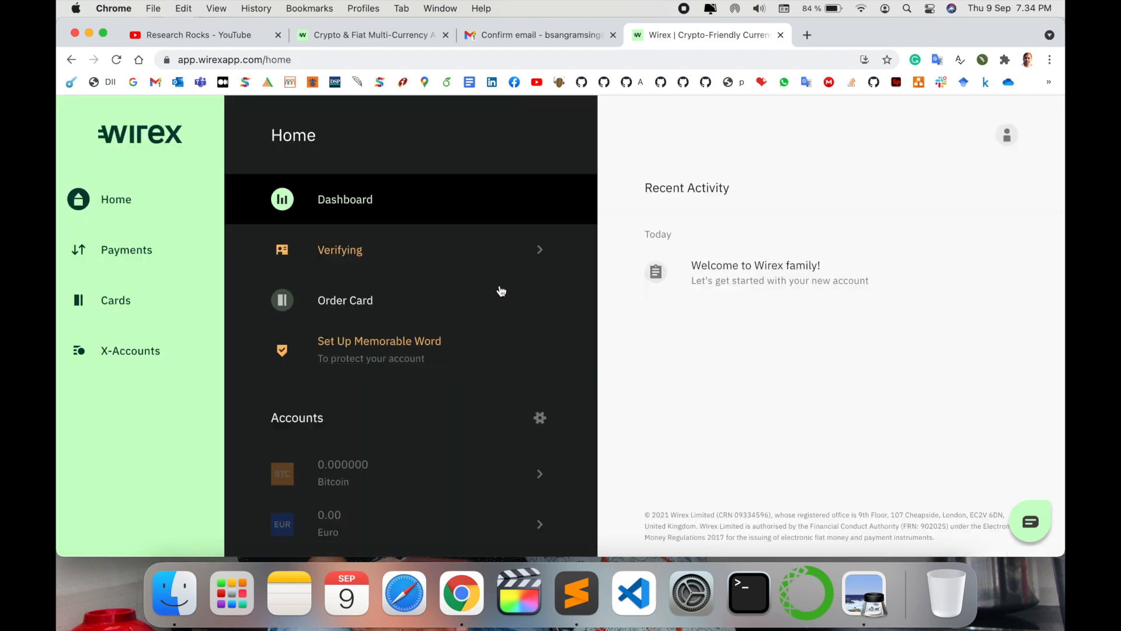
# - Reopen the Verifying status, then close it to return to the Home dashboard
pyautogui.click(340, 249)
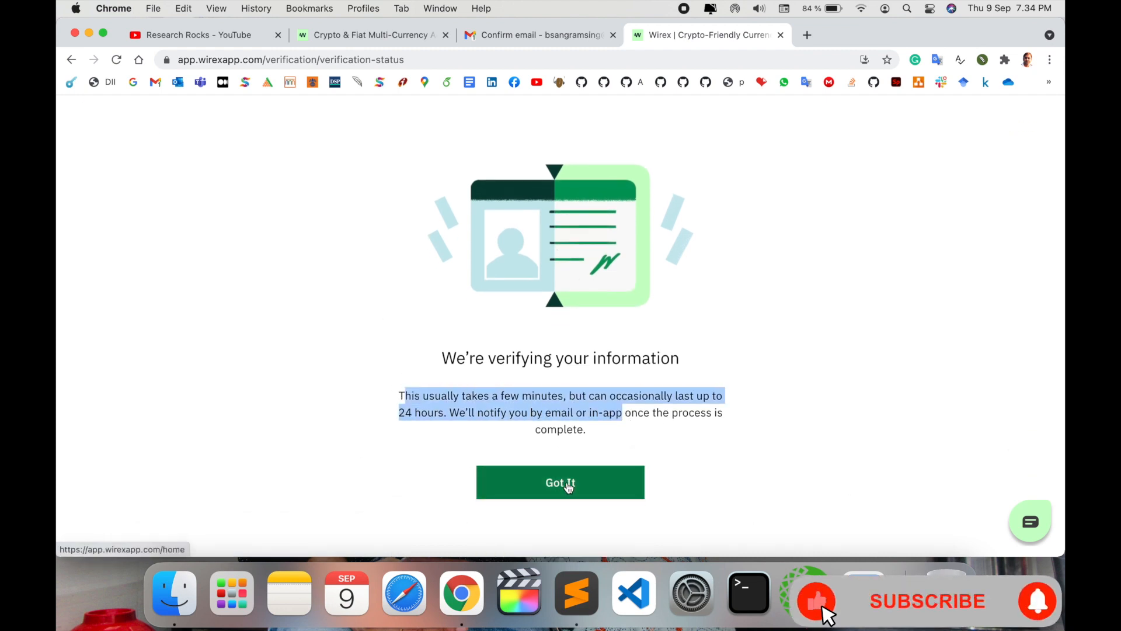
pyautogui.click(560, 482)
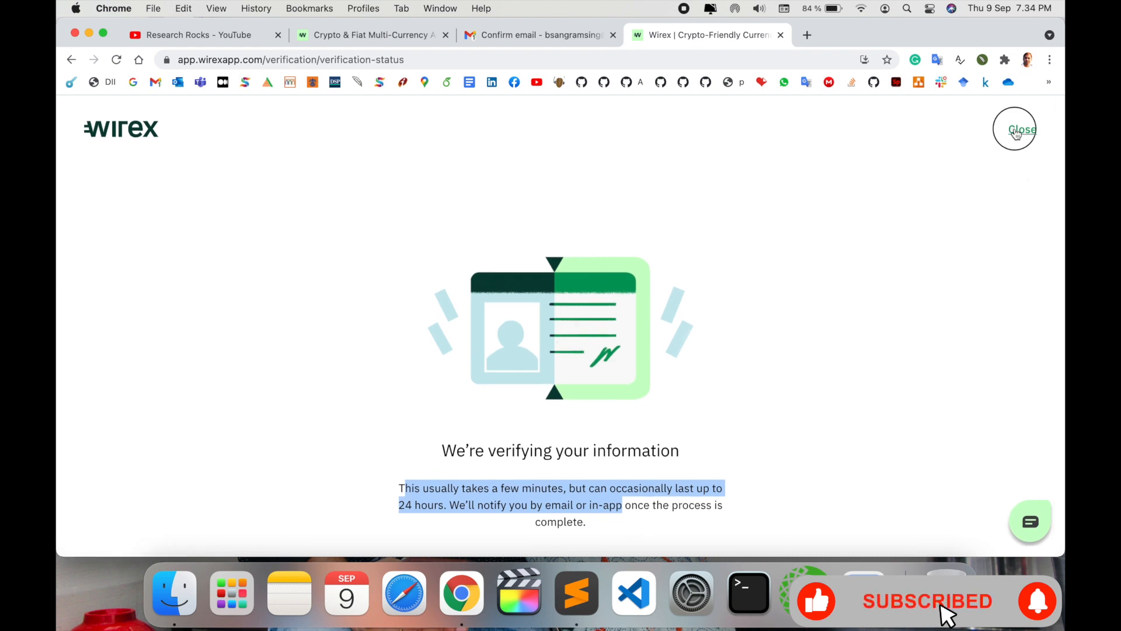
pyautogui.click(1016, 129)
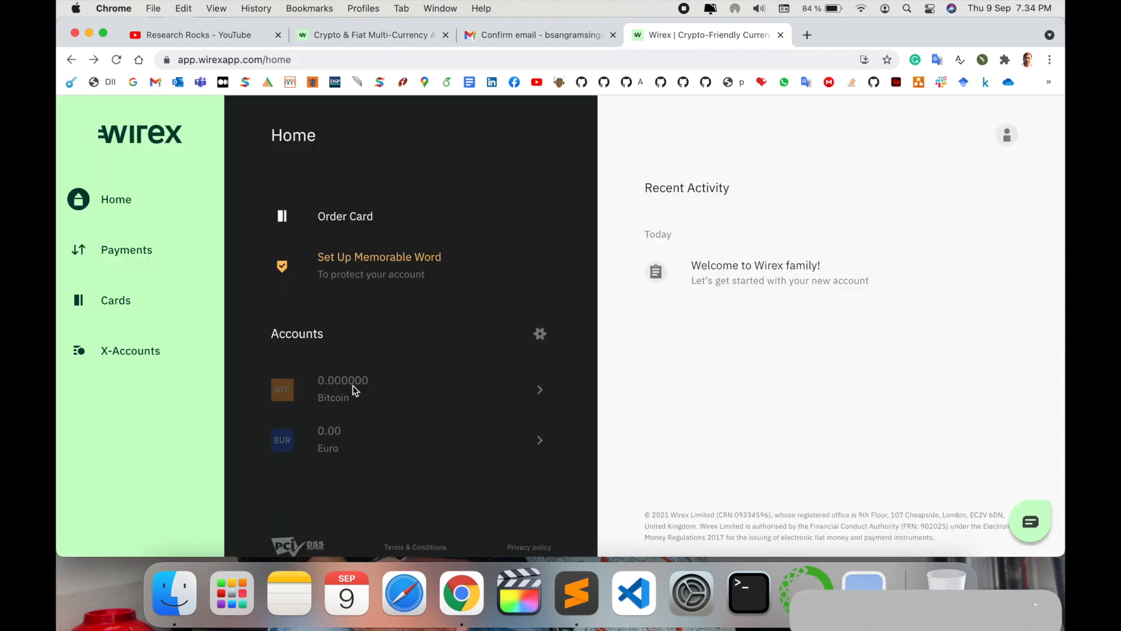
pyautogui.scroll(3)
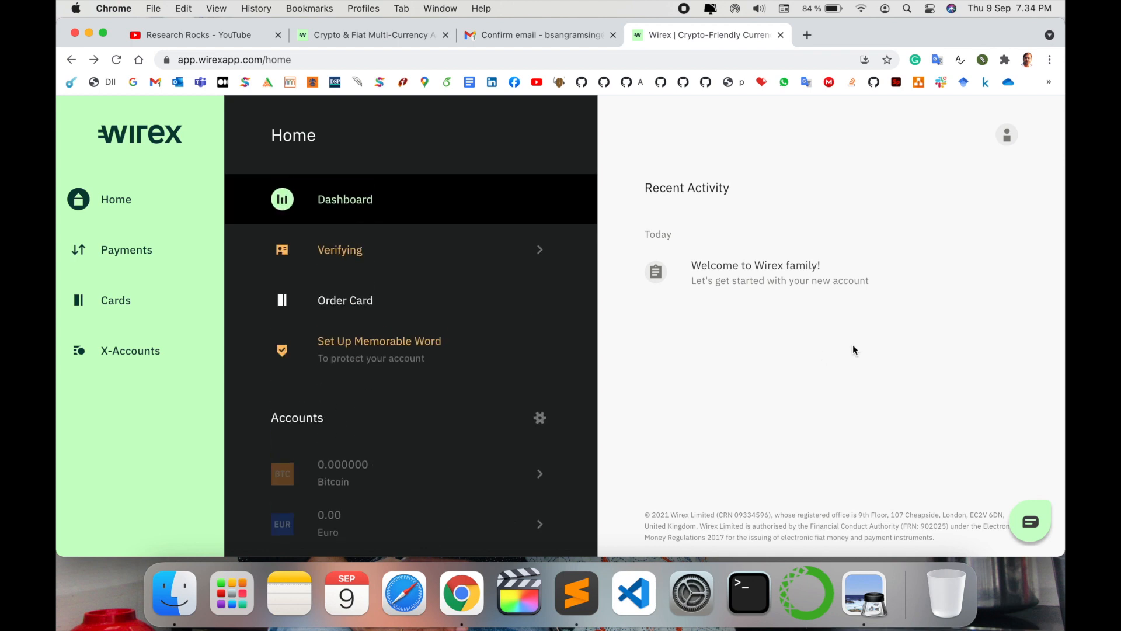
pyautogui.moveTo(107, 250)
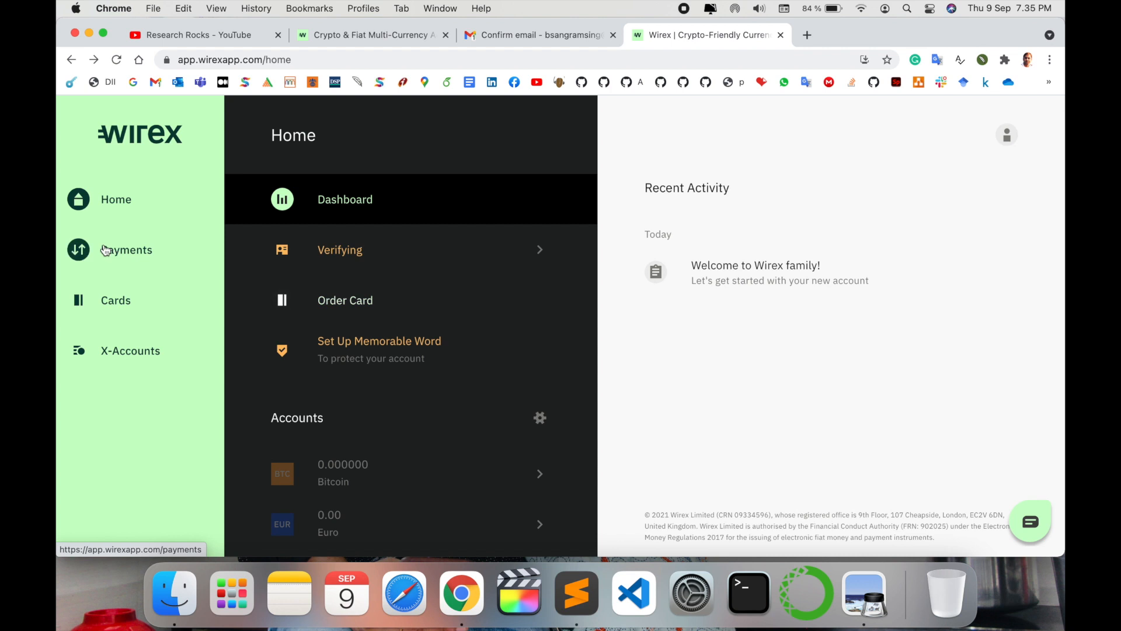
pyautogui.moveTo(392, 249)
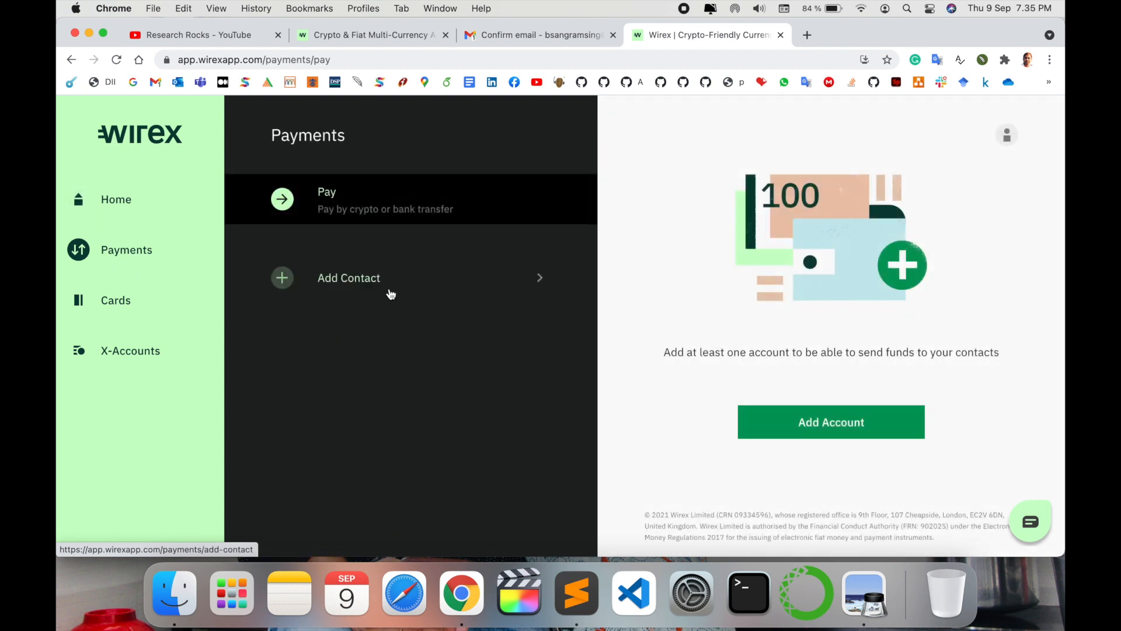
pyautogui.click(348, 278)
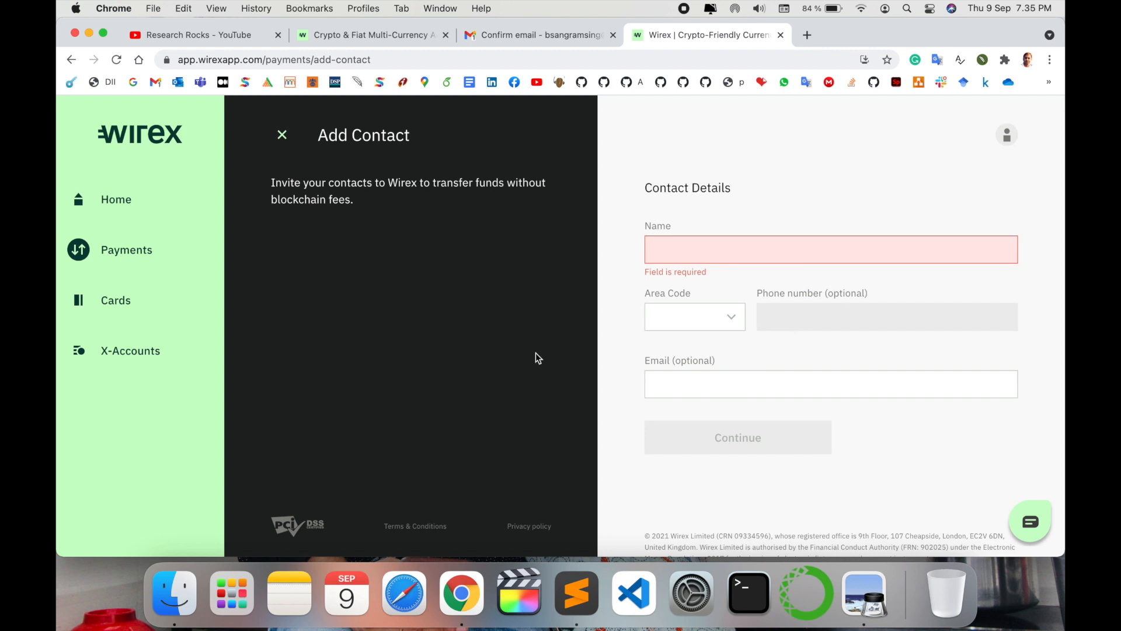
pyautogui.click(130, 350)
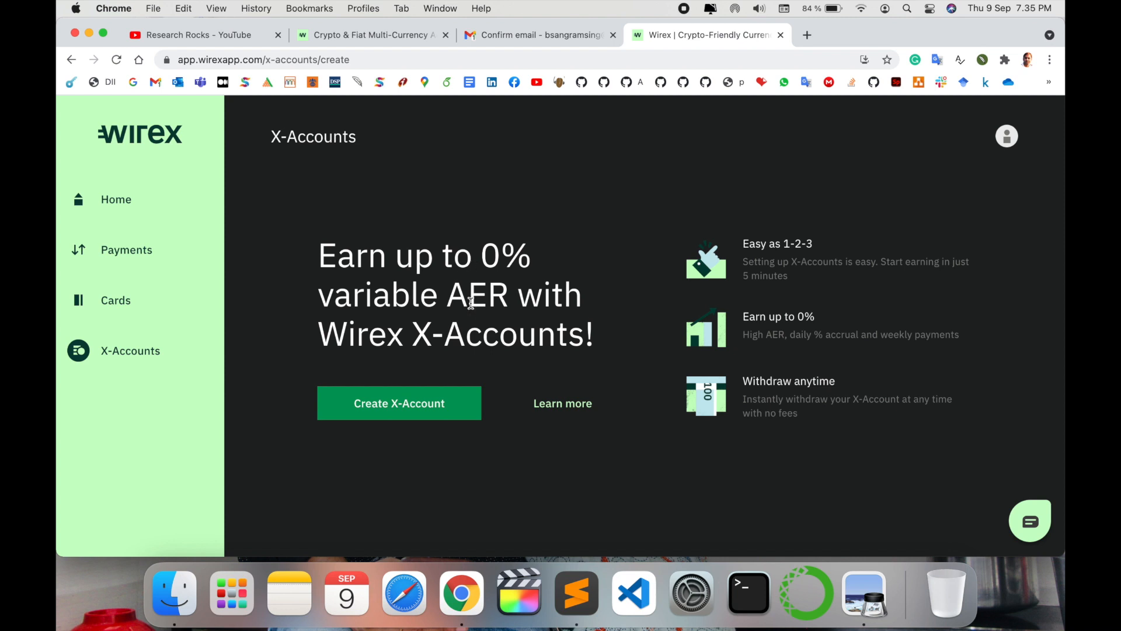
pyautogui.moveTo(739, 320)
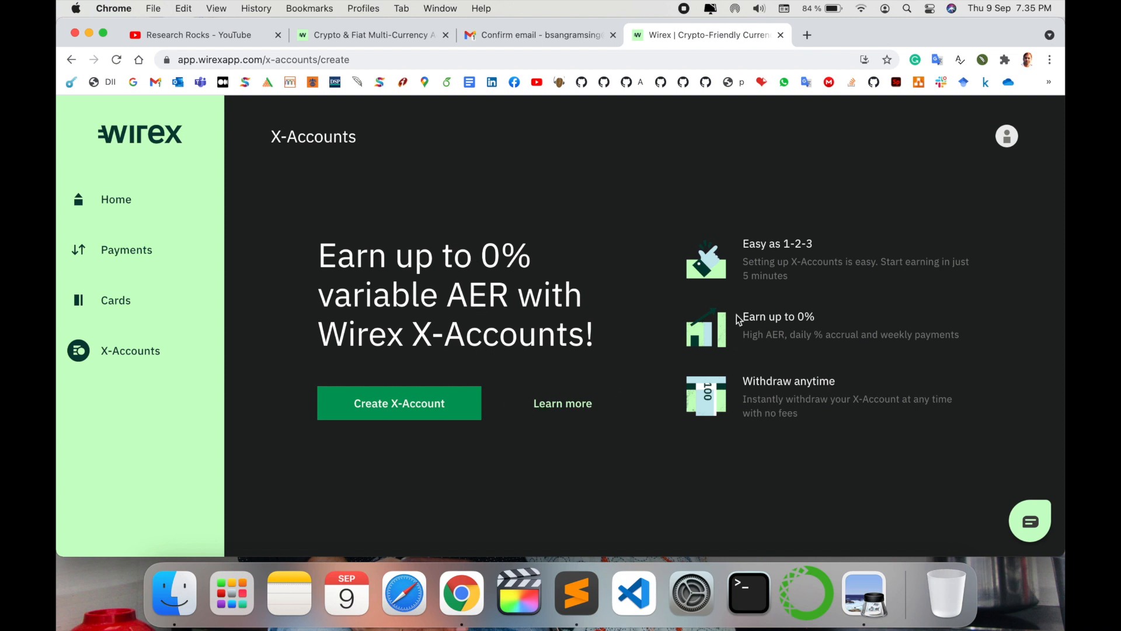
pyautogui.click(115, 198)
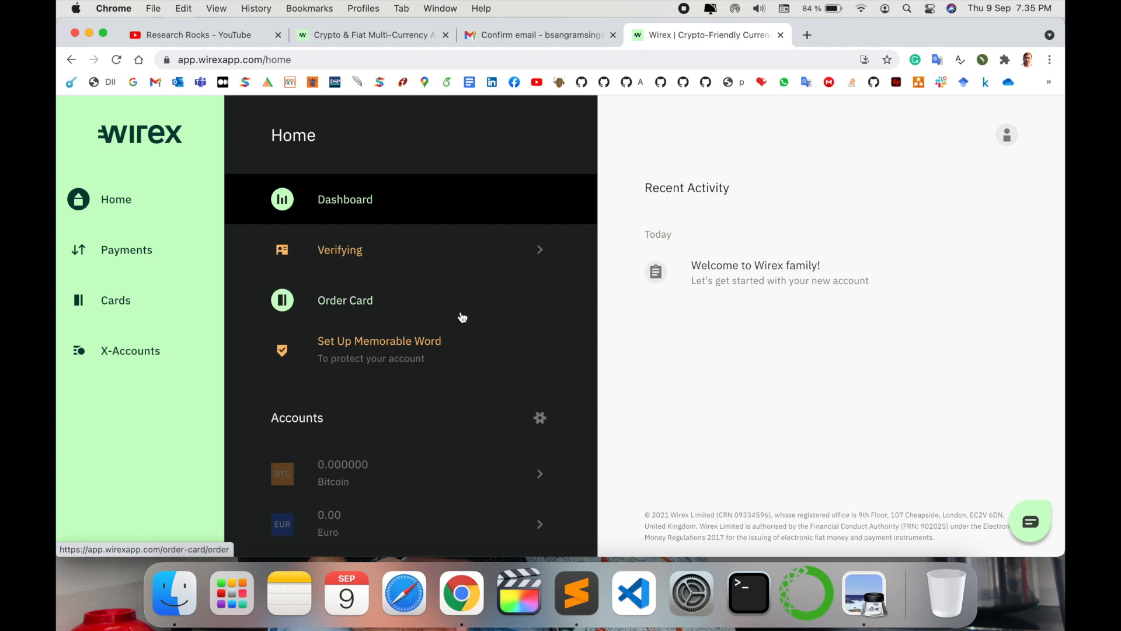
pyautogui.moveTo(458, 318)
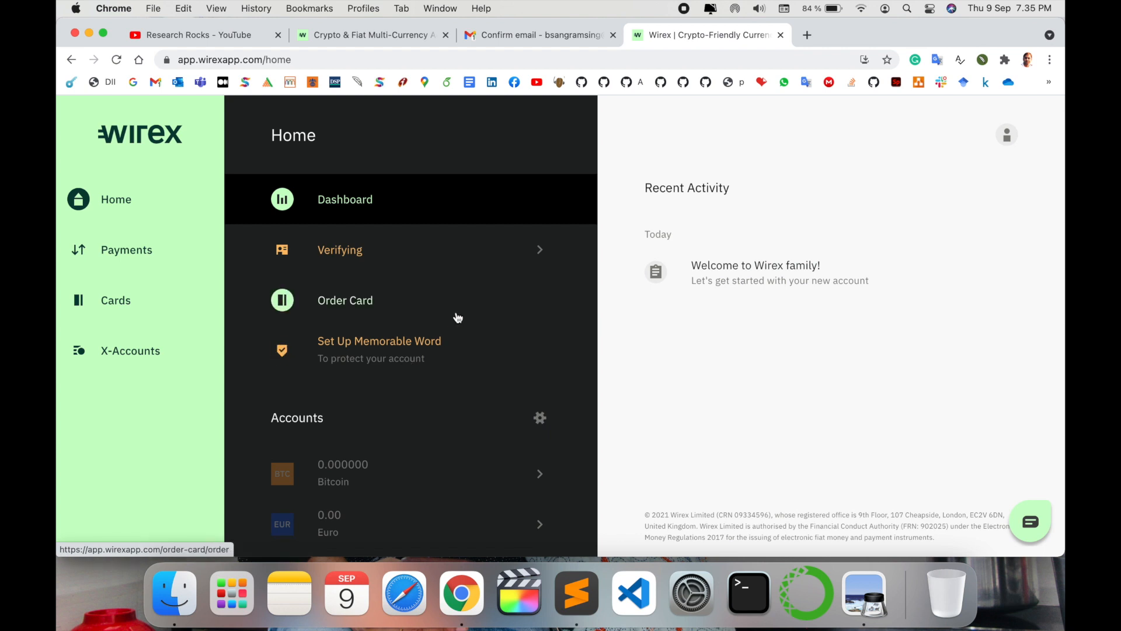
pyautogui.click(340, 249)
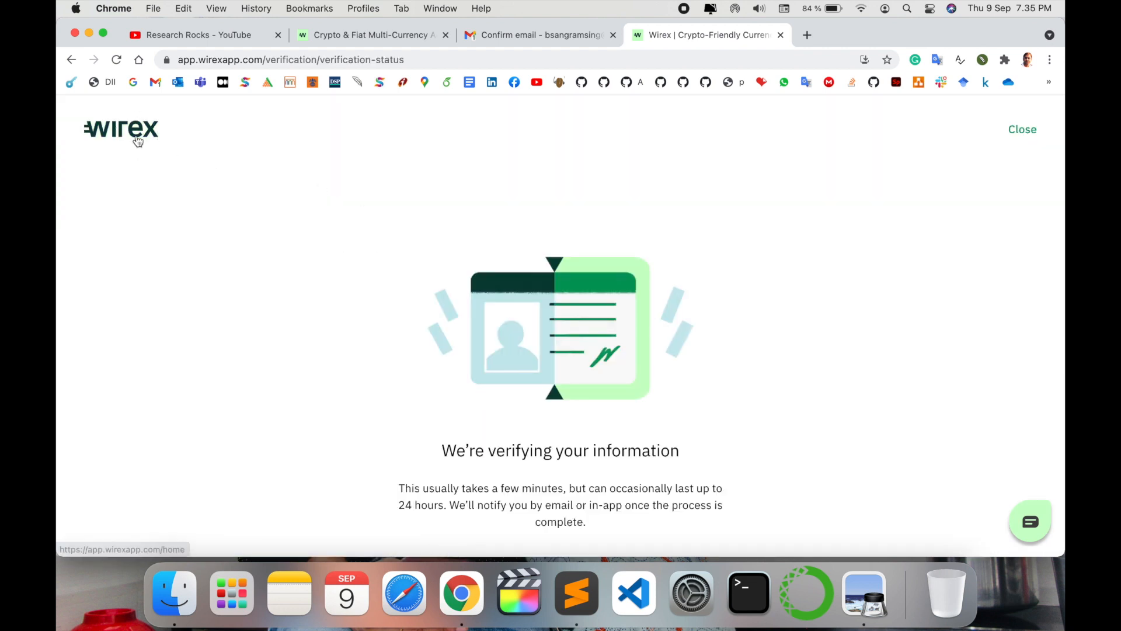
pyautogui.click(1023, 130)
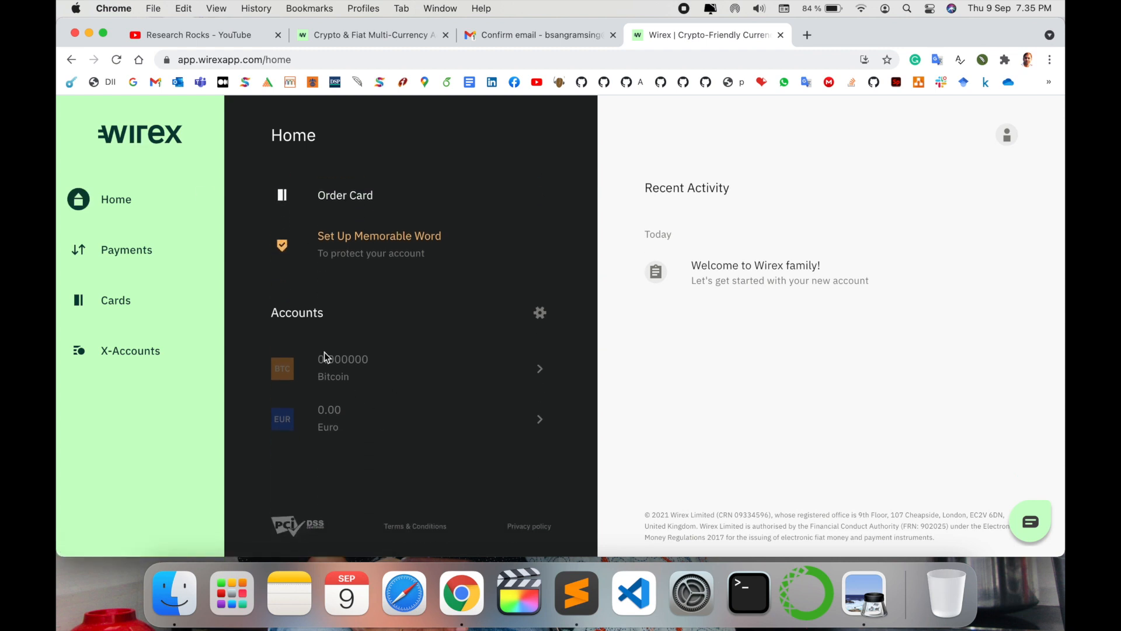
pyautogui.moveTo(296, 445)
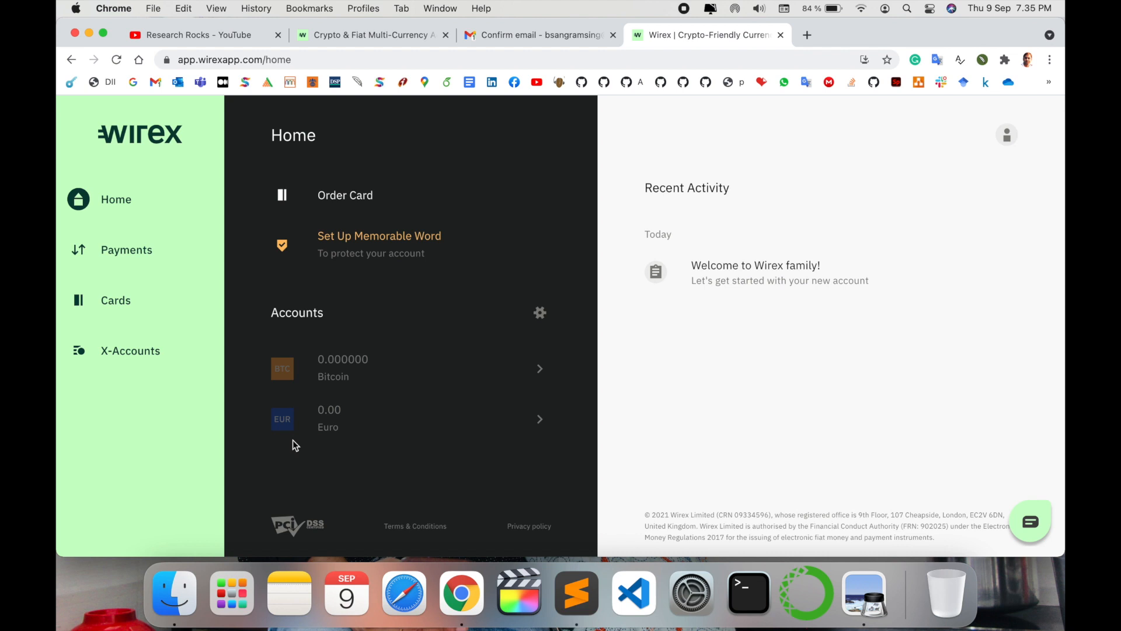